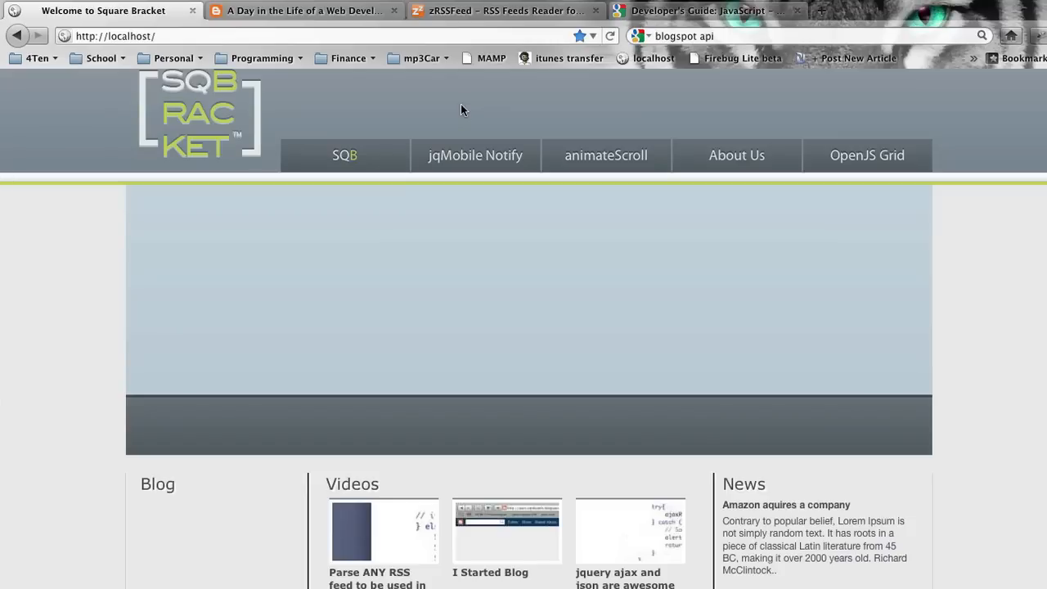
mouse_move(396, 81)
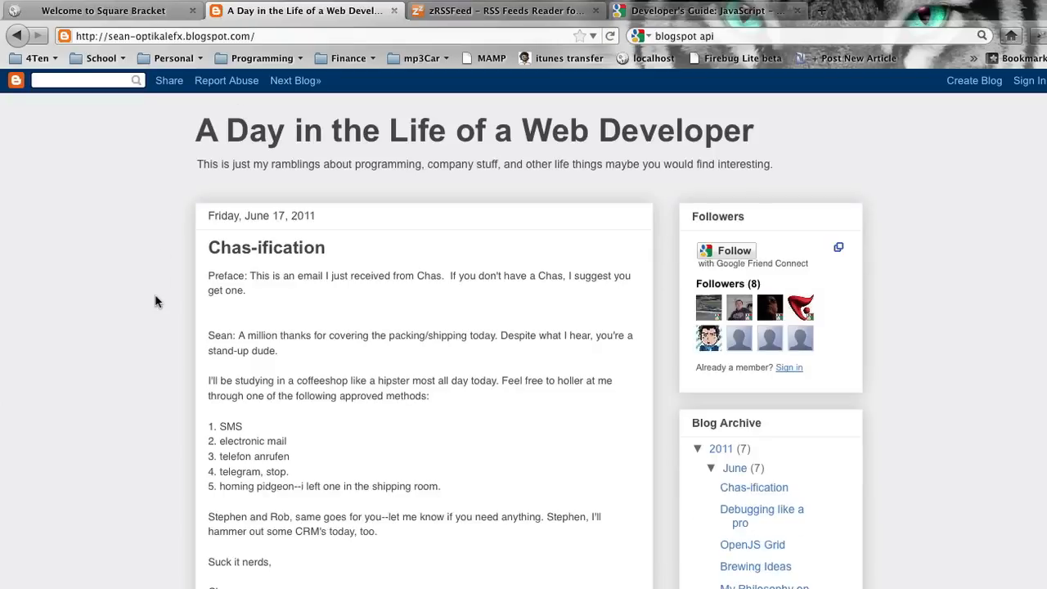
Skim the Blogger guide and homepage, then switch to the zRSSFeed plugin page.
scroll("down", 3)
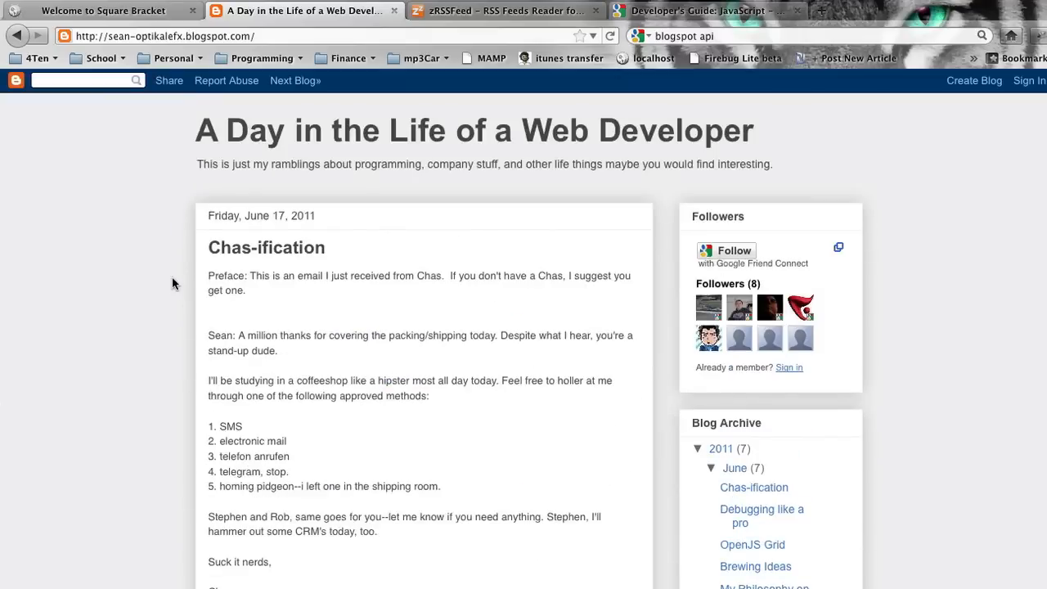
left_click(103, 11)
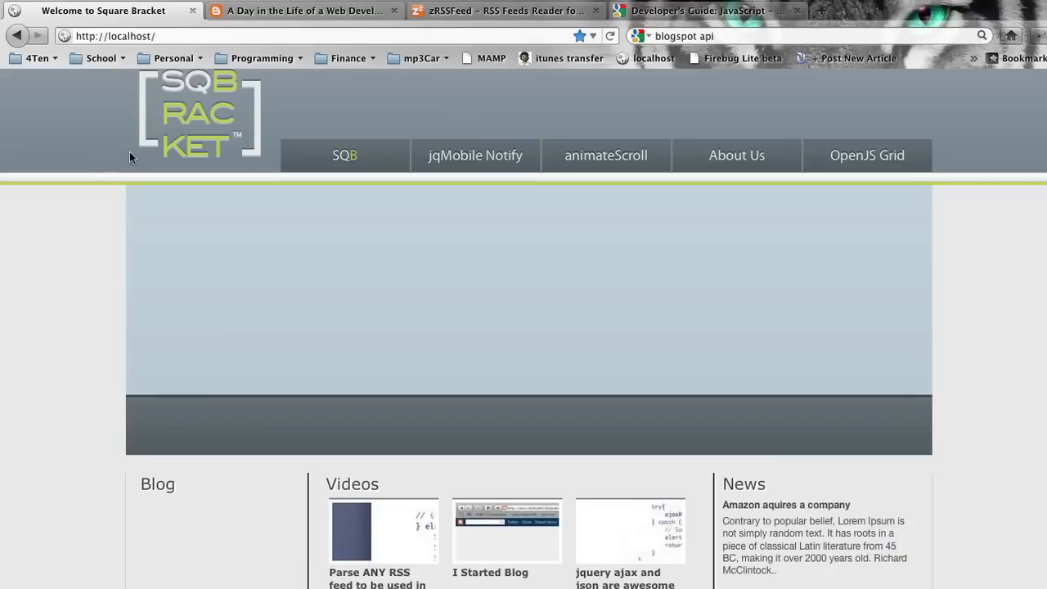
scroll("down", 3)
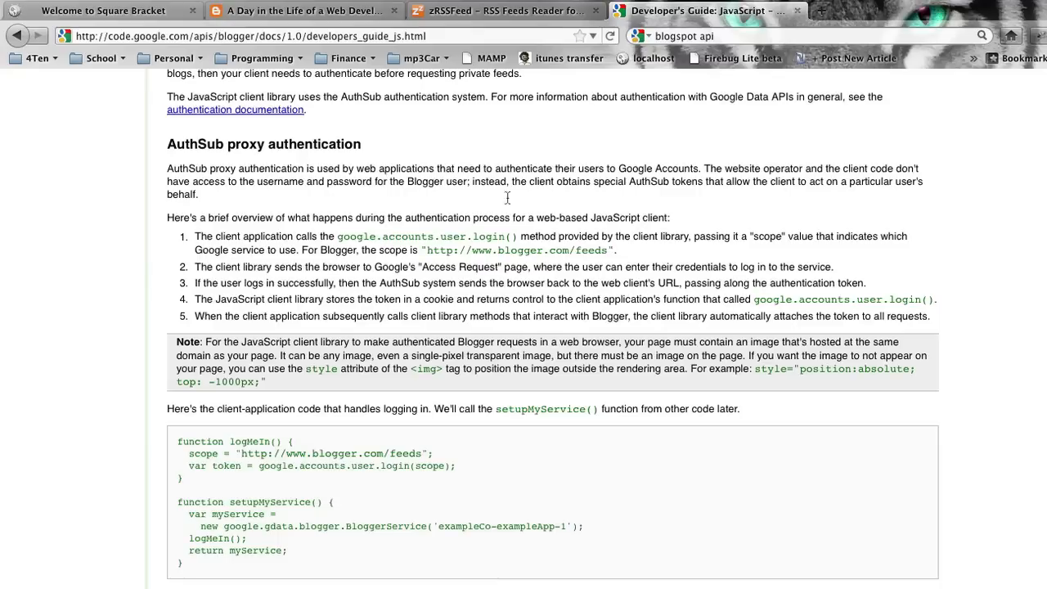
scroll("up", 3)
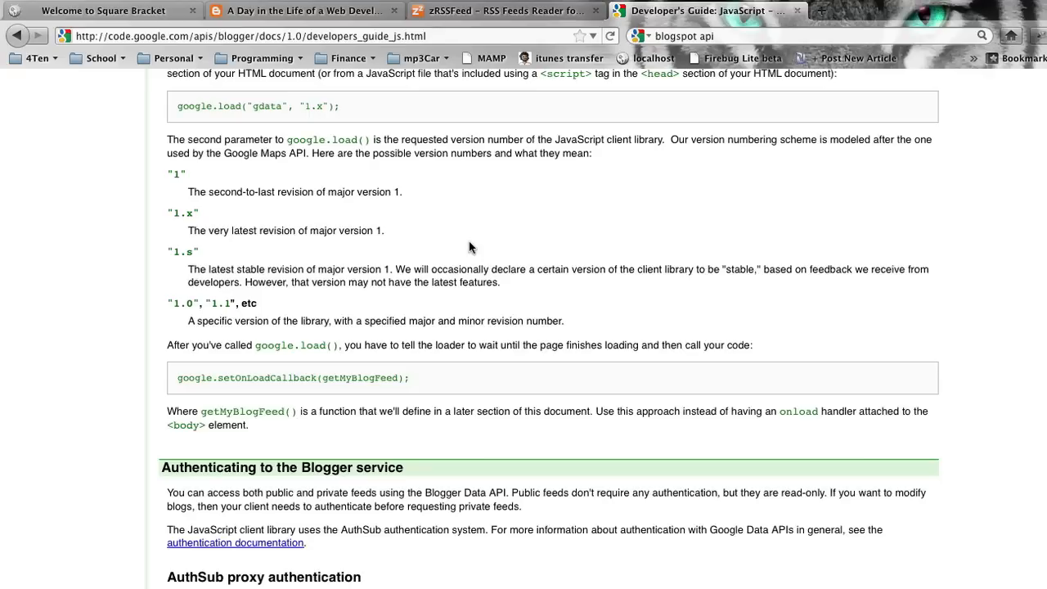
left_click(505, 9)
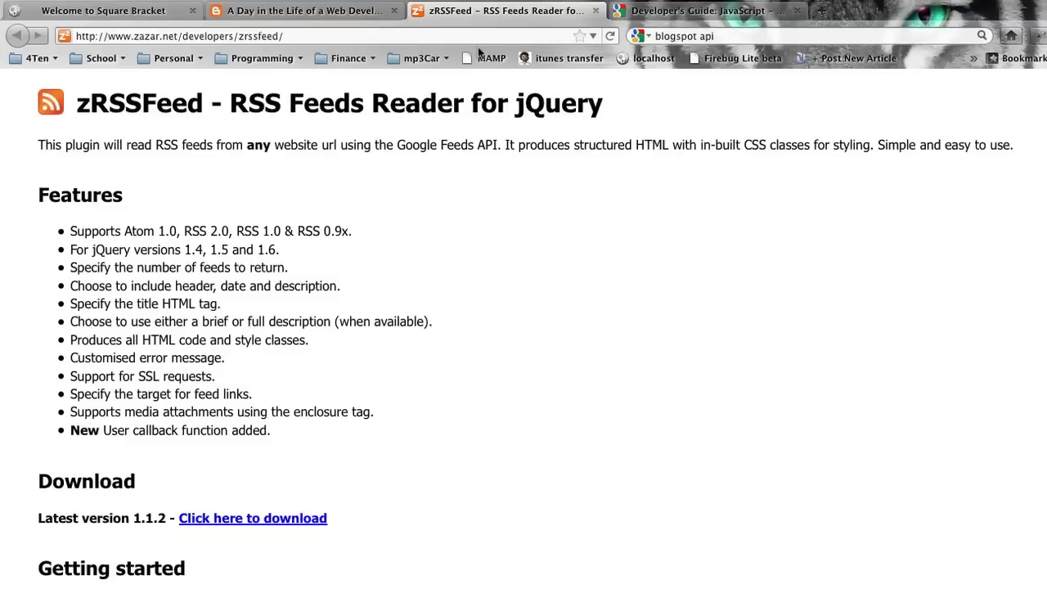
mouse_move(525, 257)
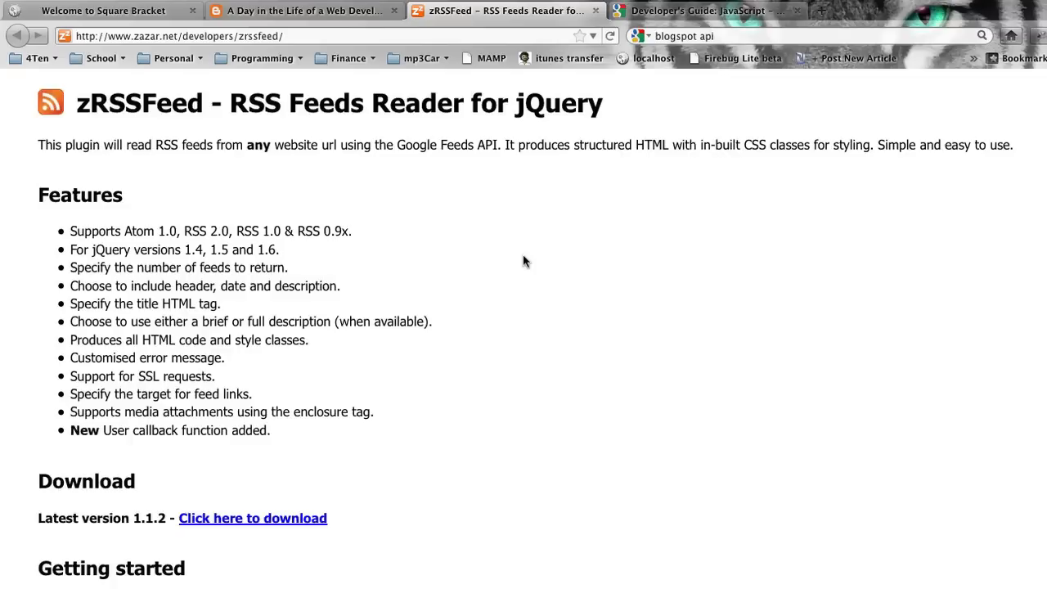
mouse_move(216, 564)
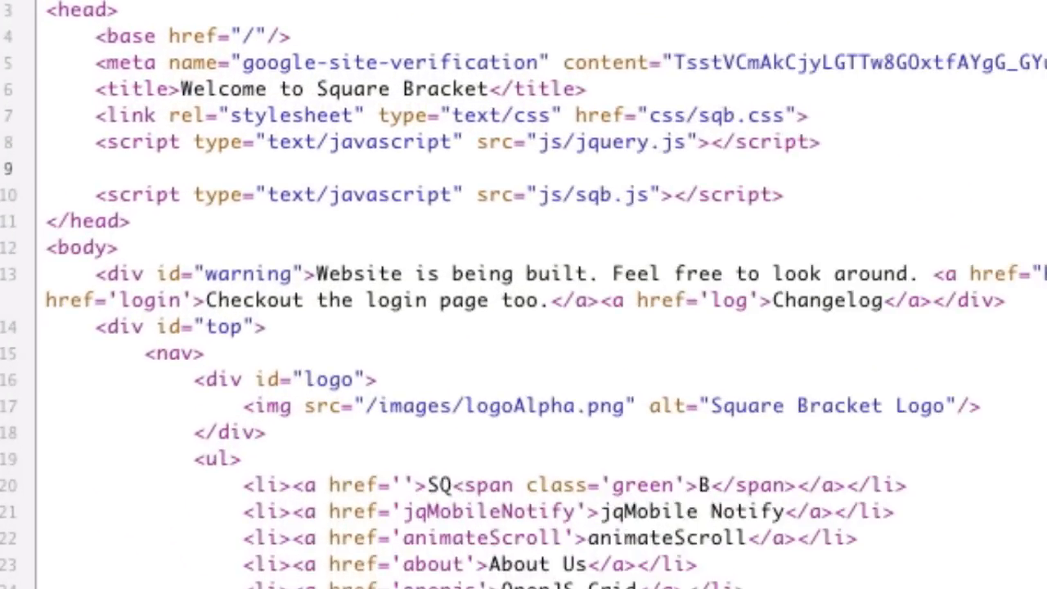
Add <script type="text/javascript" src="js/zfeed.js"></script> to the home.php head section.
type("<script type=\"text/javascript\" src=\"js/zfeed.js\"></script>")
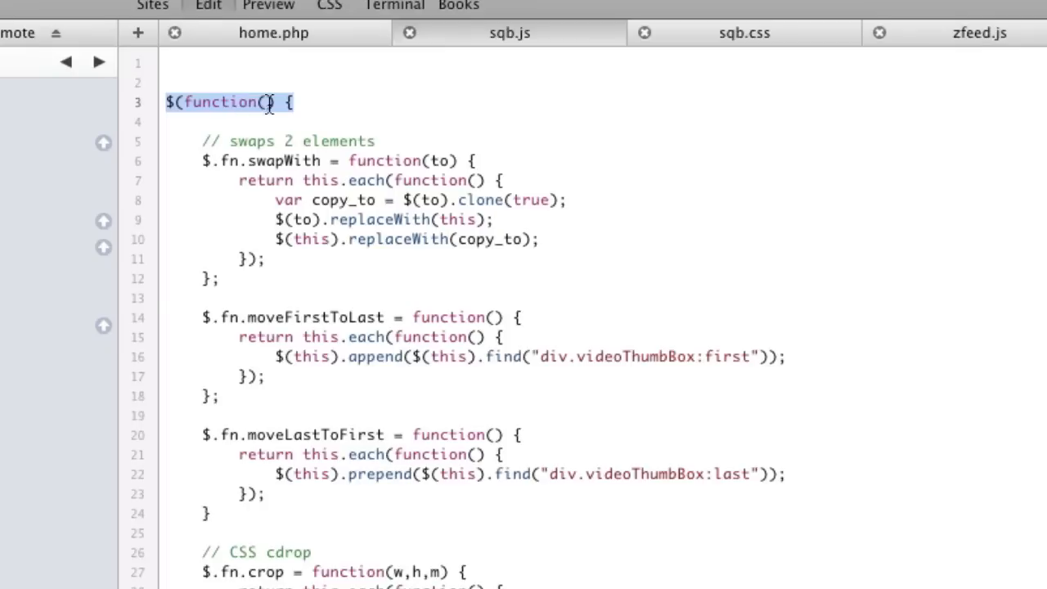
mouse_move(393, 200)
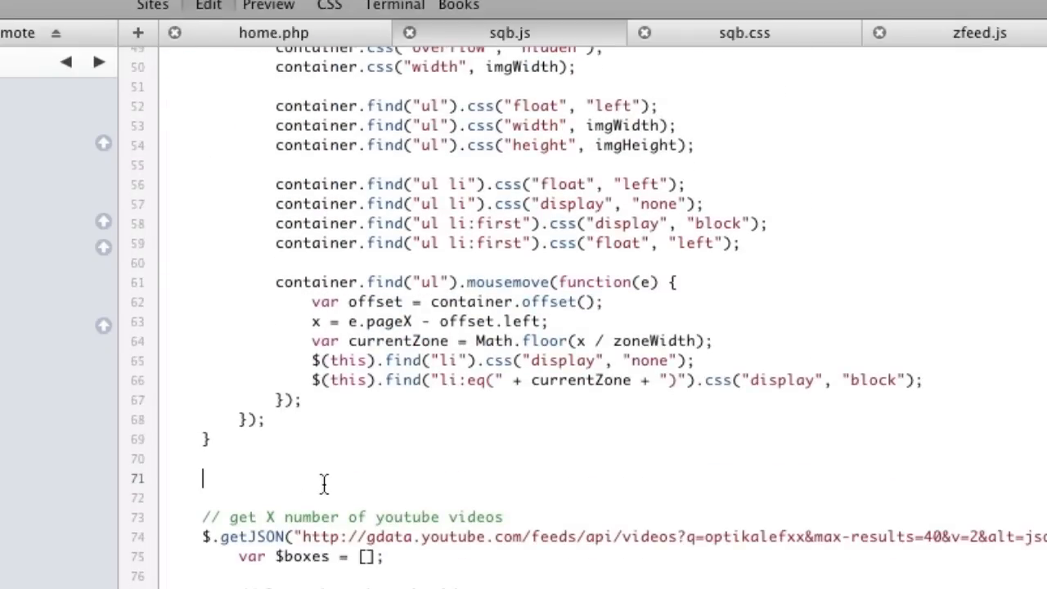
Write $("#adSpace").rssfeed("",{ limit:5 }); after line 69 of sqb.js.
type("$(\"#")
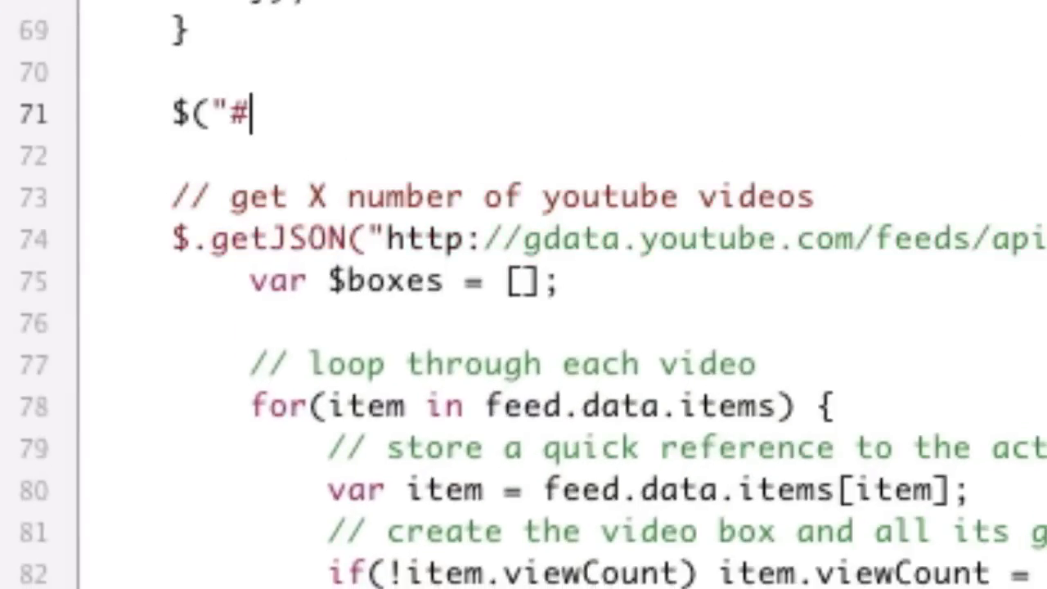
type("adSpace\").")
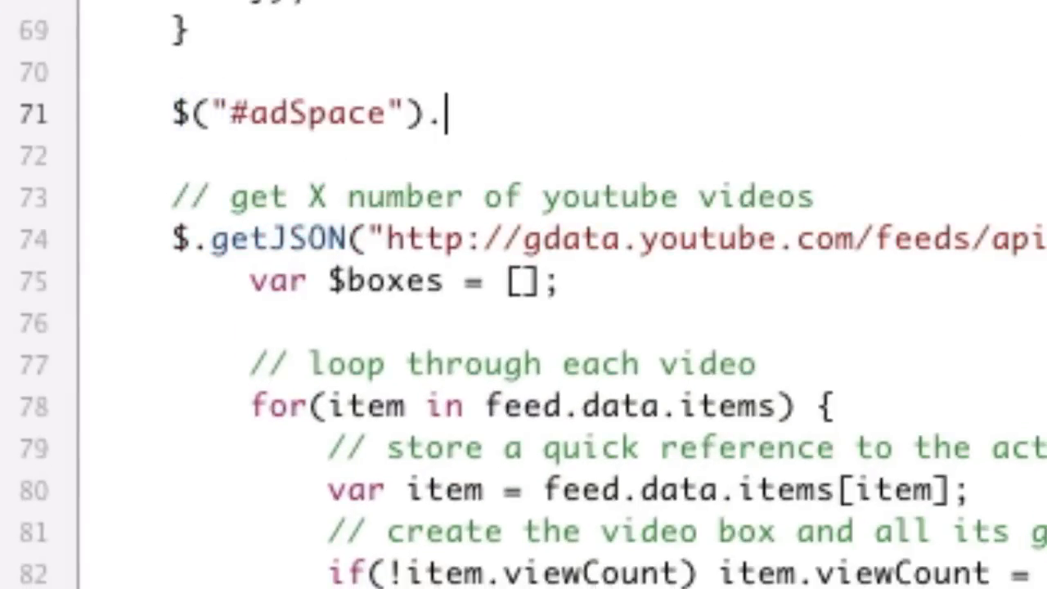
type("rssf")
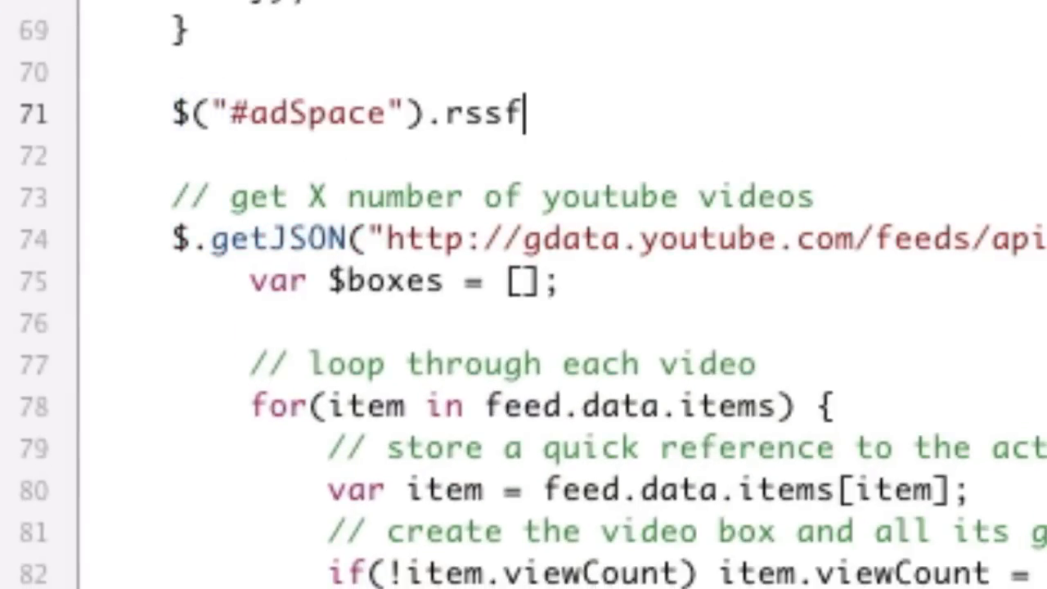
type("eed(\"\")")
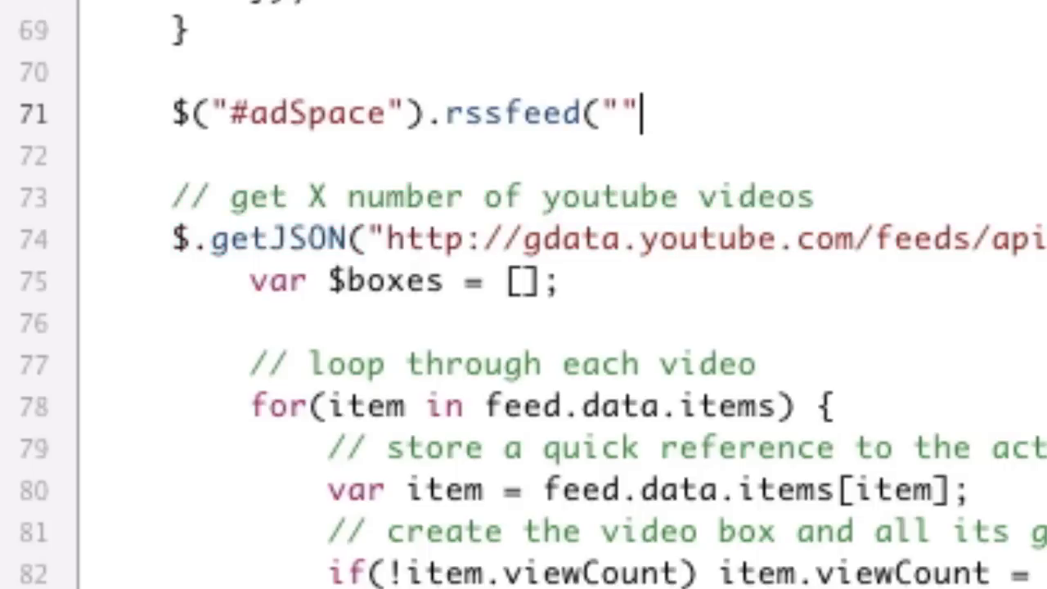
type(",")
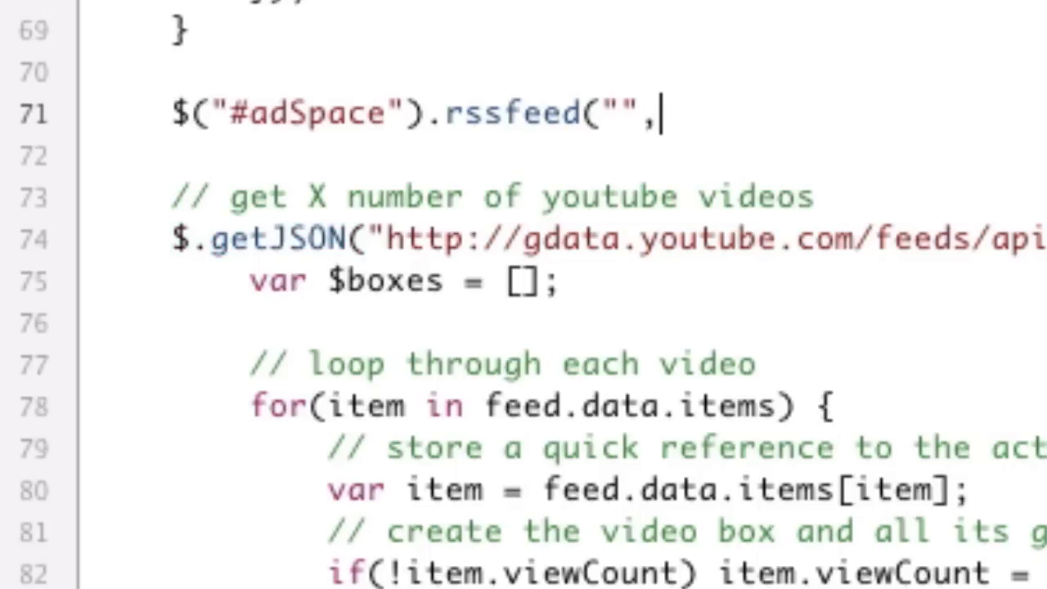
type("{")
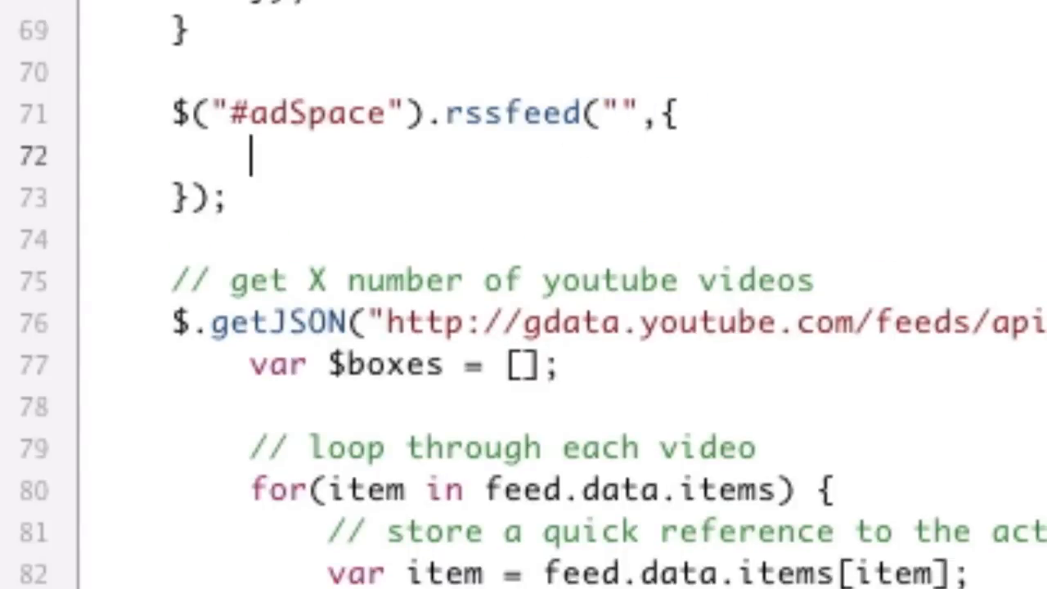
type("limit")
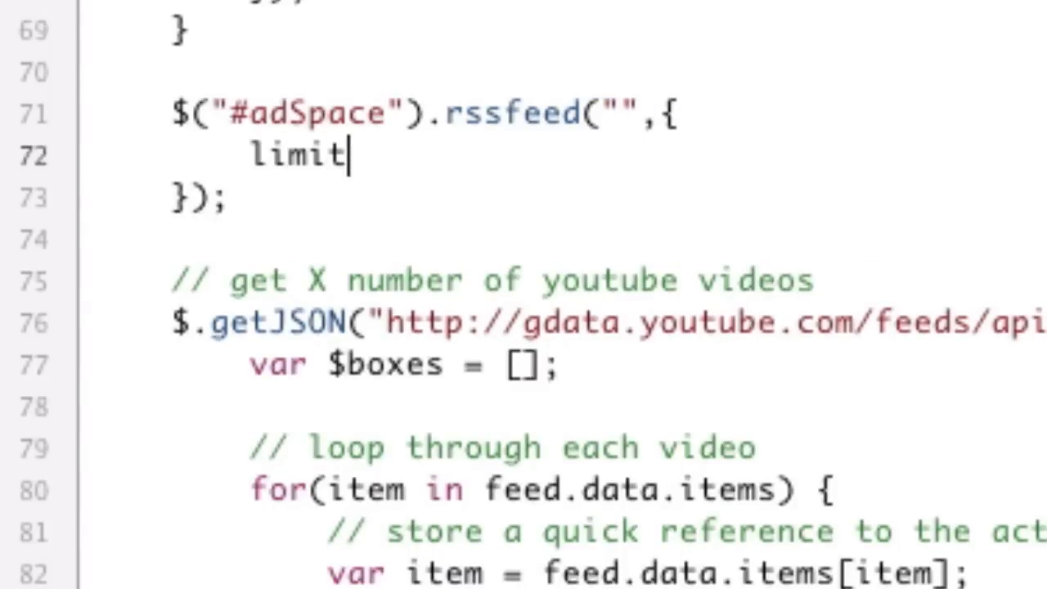
type(":5")
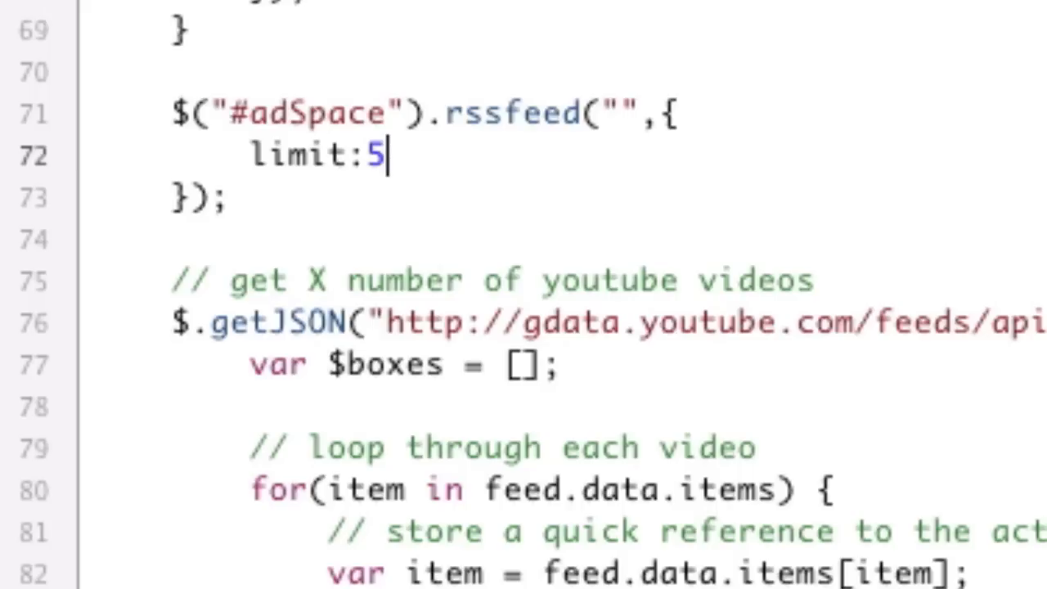
mouse_move(710, 82)
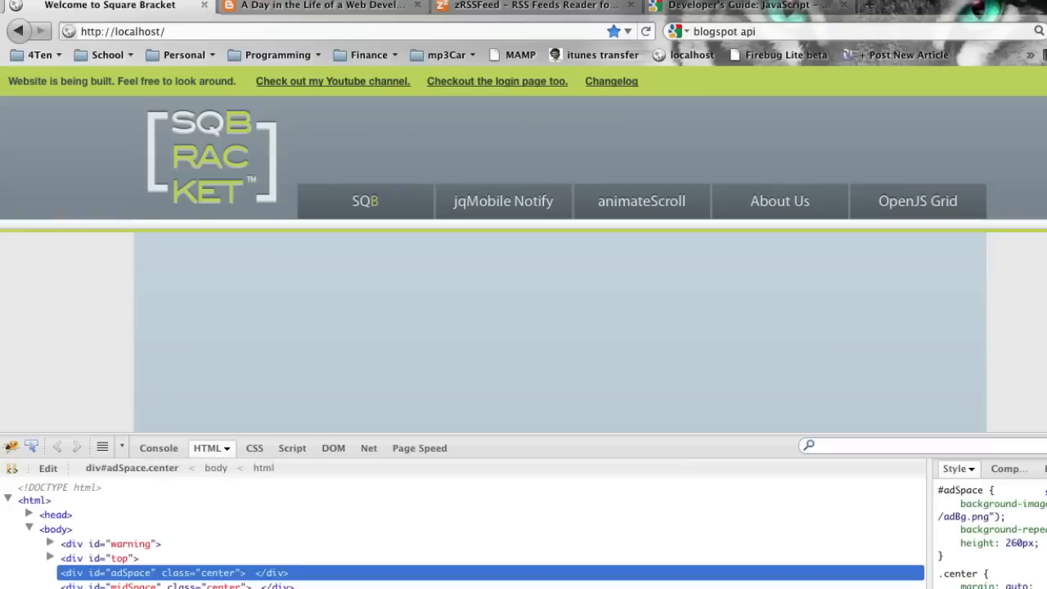
Copy the web developer blog's address from the Firefox URL bar.
left_click(321, 6)
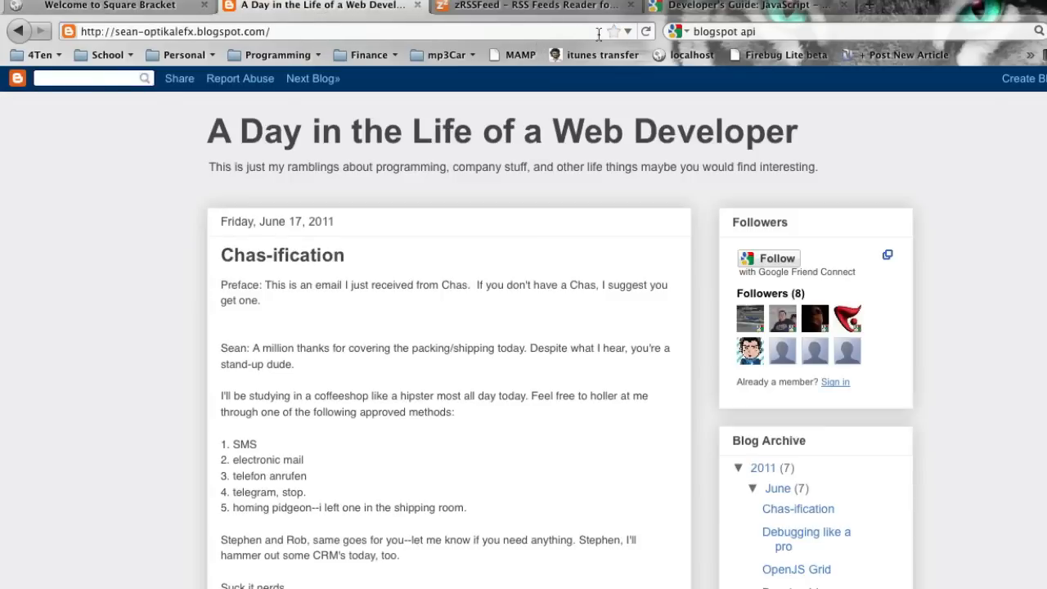
left_click(327, 31)
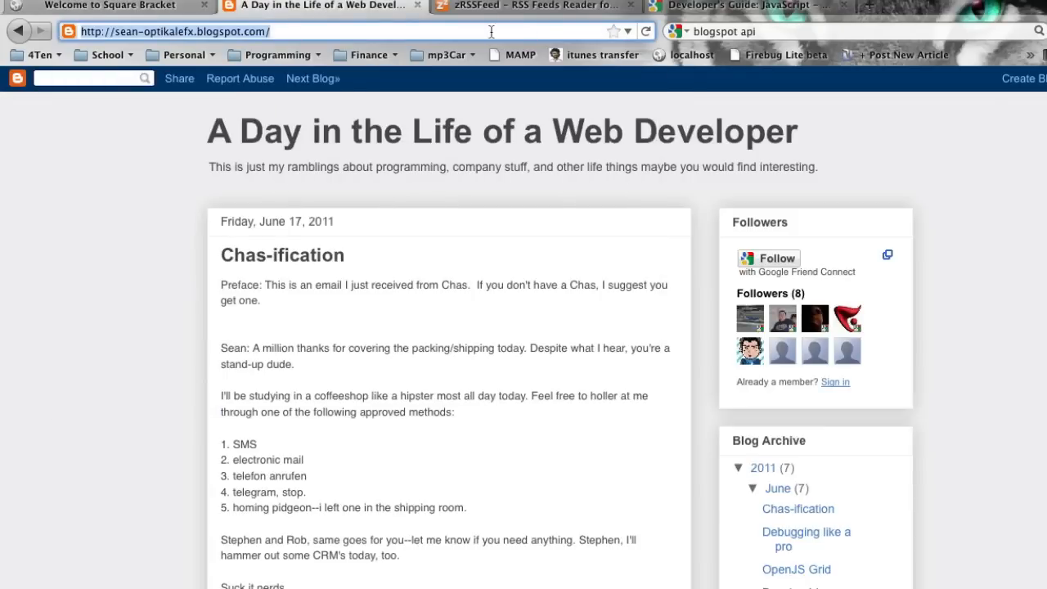
right_click(459, 31)
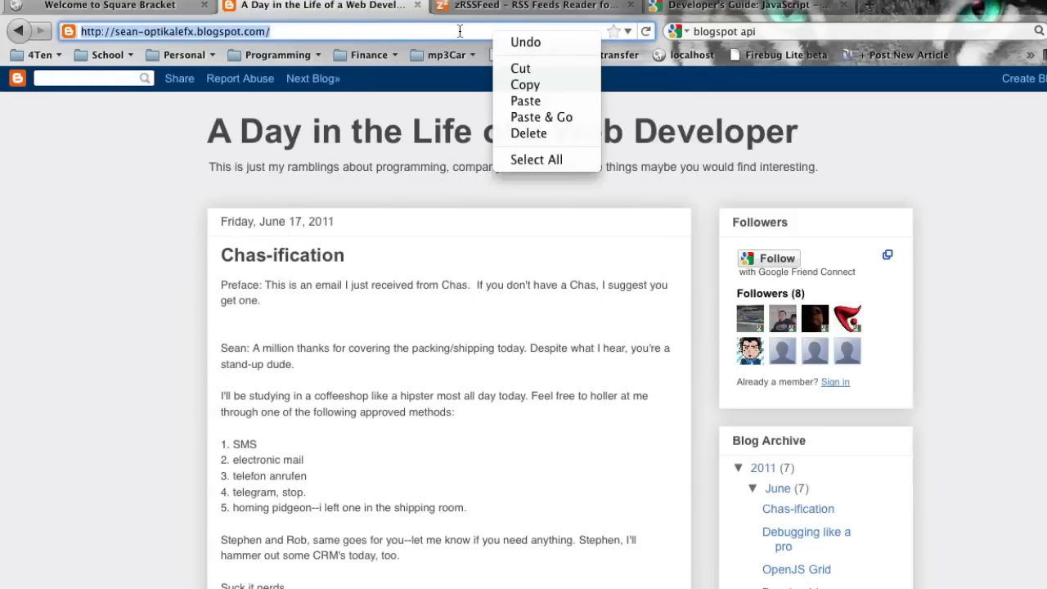
left_click(442, 31)
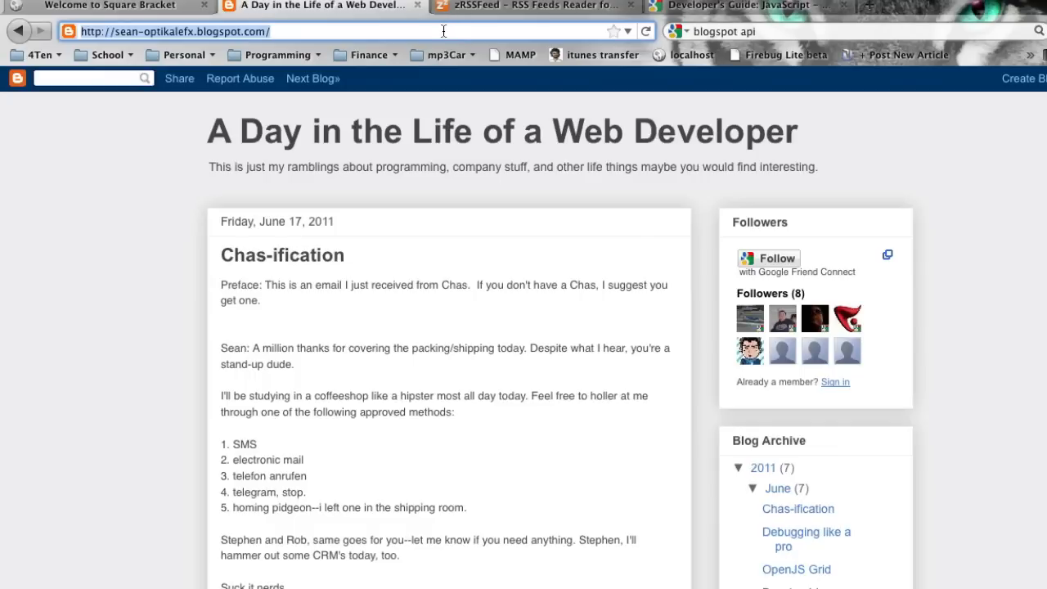
Scroll down through the blog's posts.
scroll("down", 3)
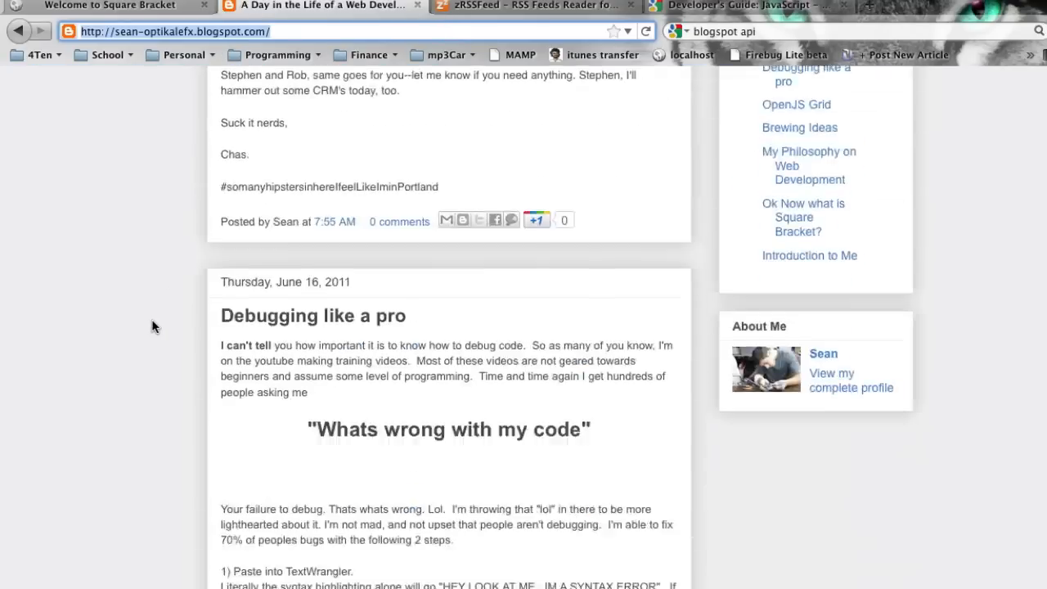
scroll("down", 3)
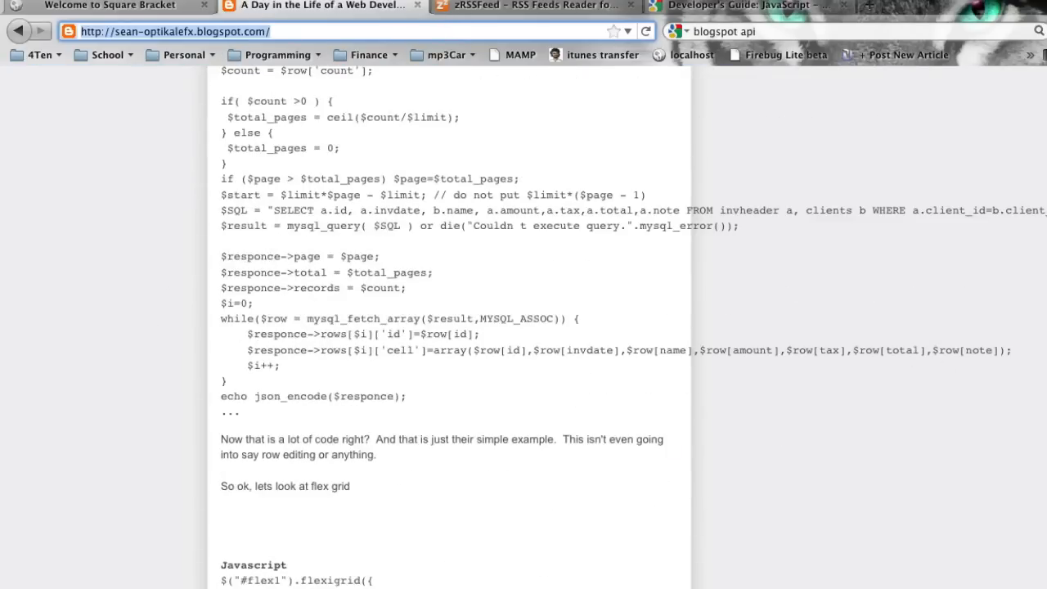
scroll("down", 3)
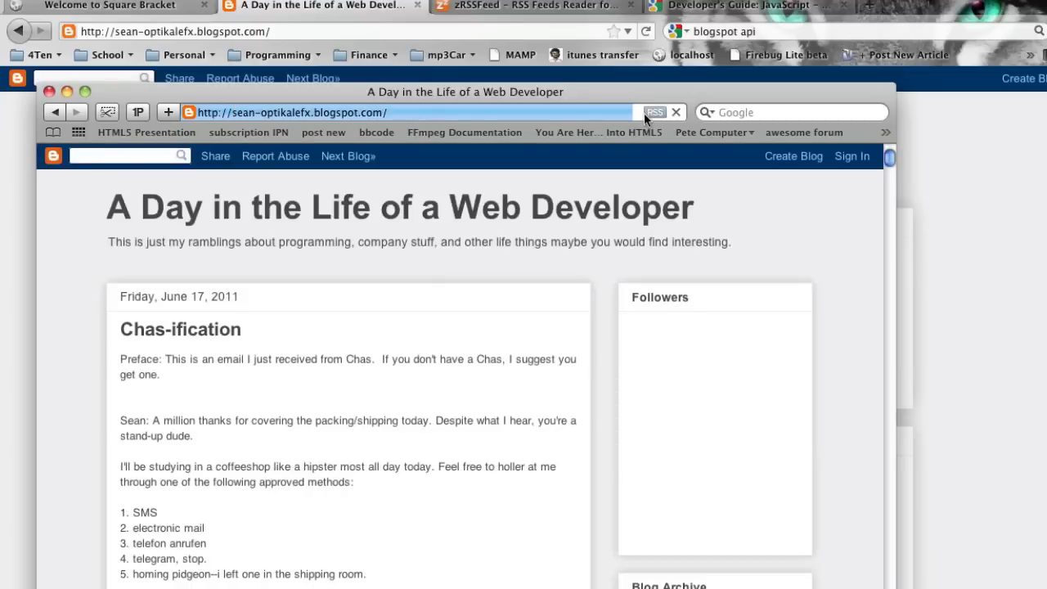
Open the blog's RSS feed at feeds/posts/default?alt=rss from its feed list.
left_click(654, 112)
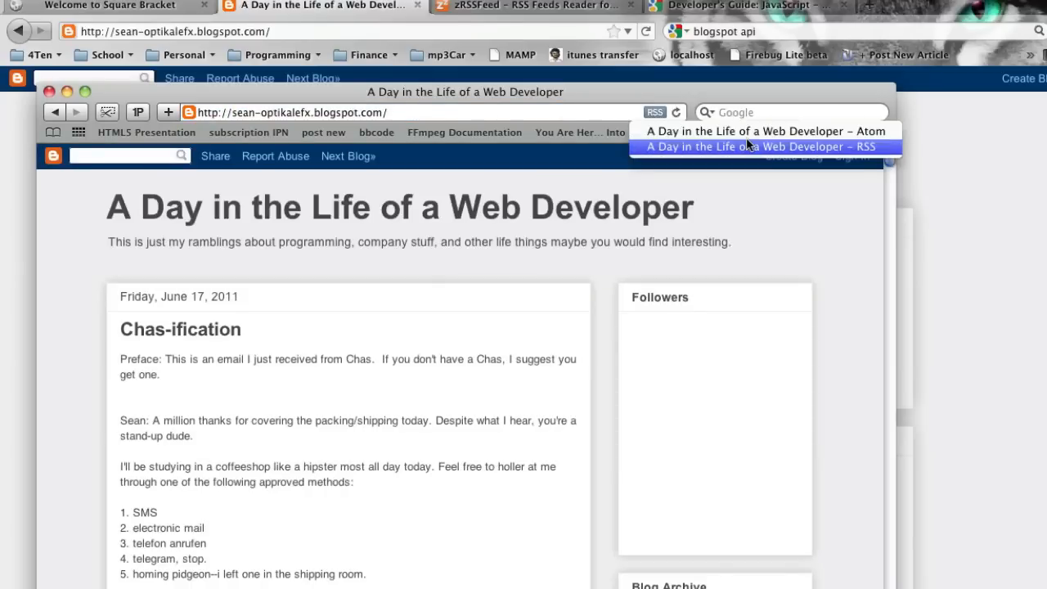
left_click(756, 146)
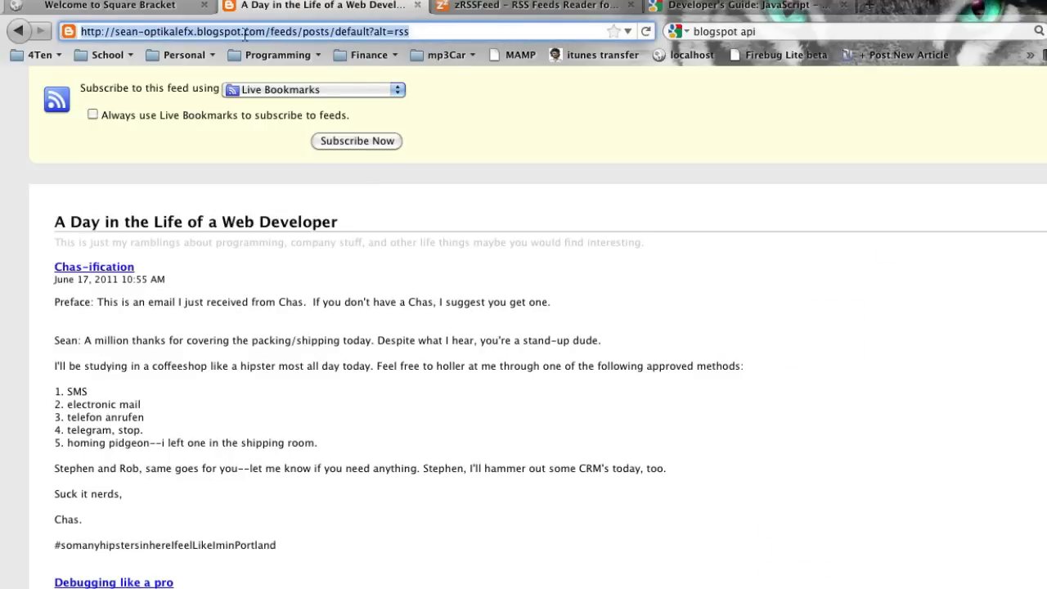
mouse_move(434, 285)
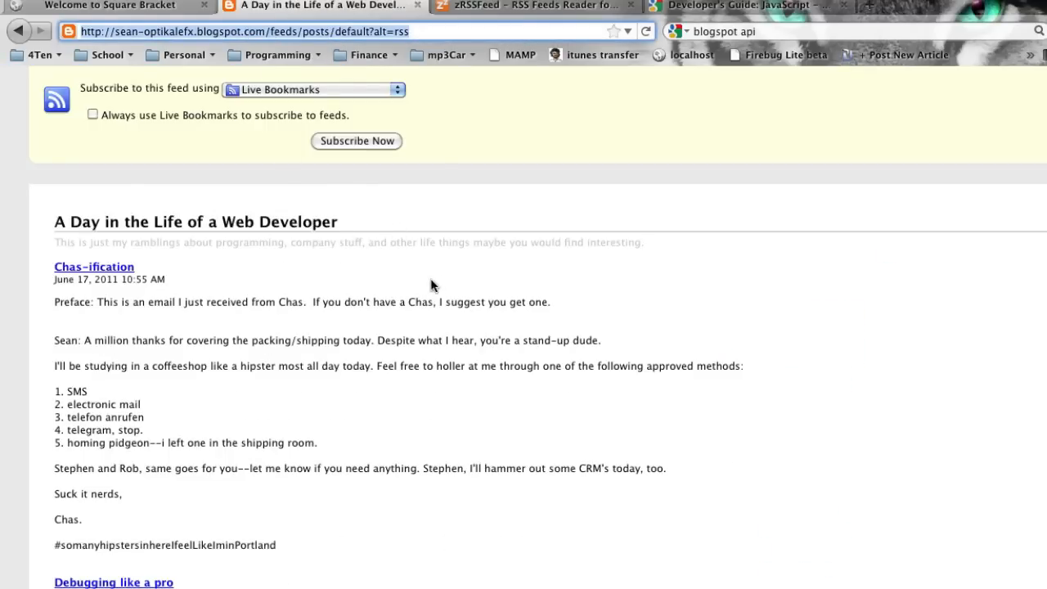
mouse_move(380, 256)
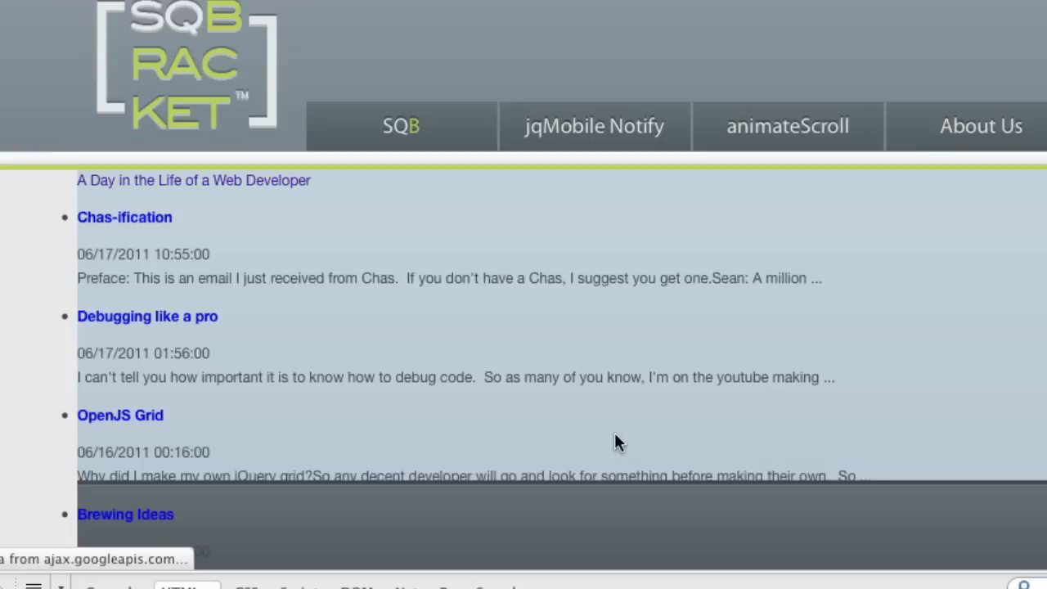
Scroll the refreshed homepage to check the unstyled blog feed output.
scroll("down", 3)
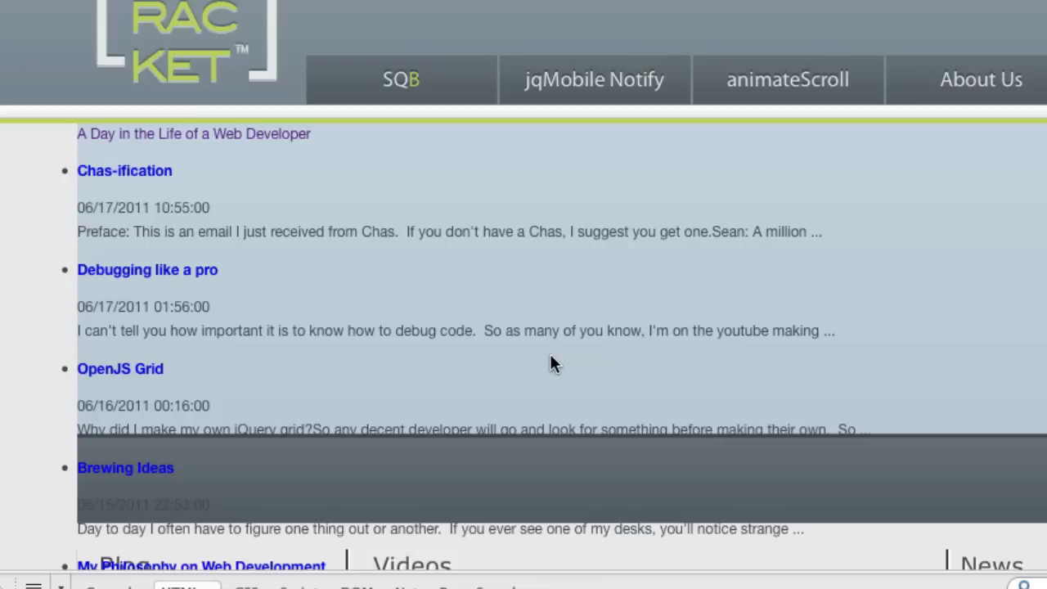
mouse_move(441, 286)
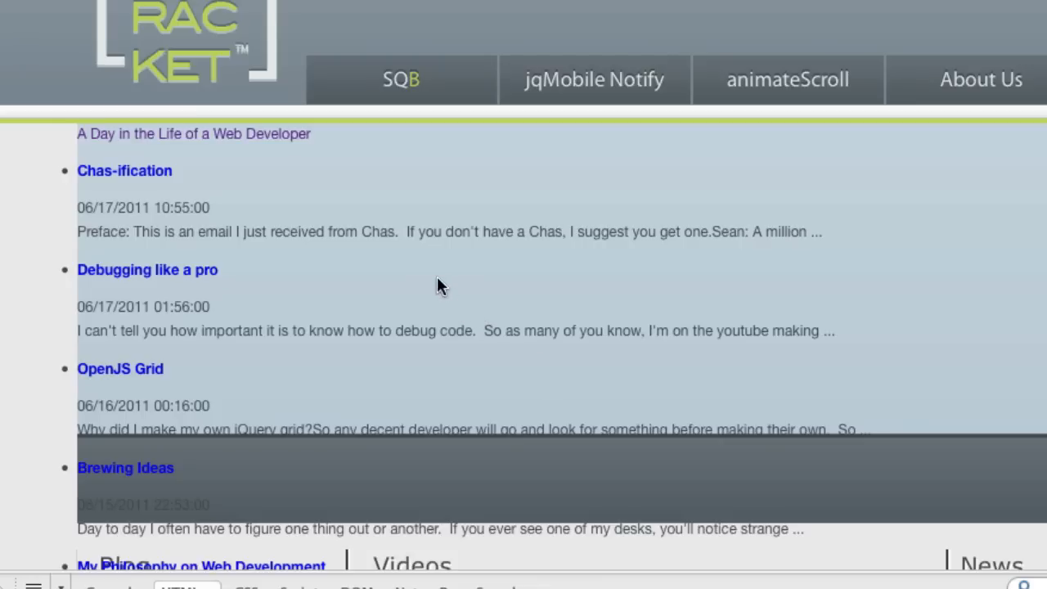
mouse_move(231, 138)
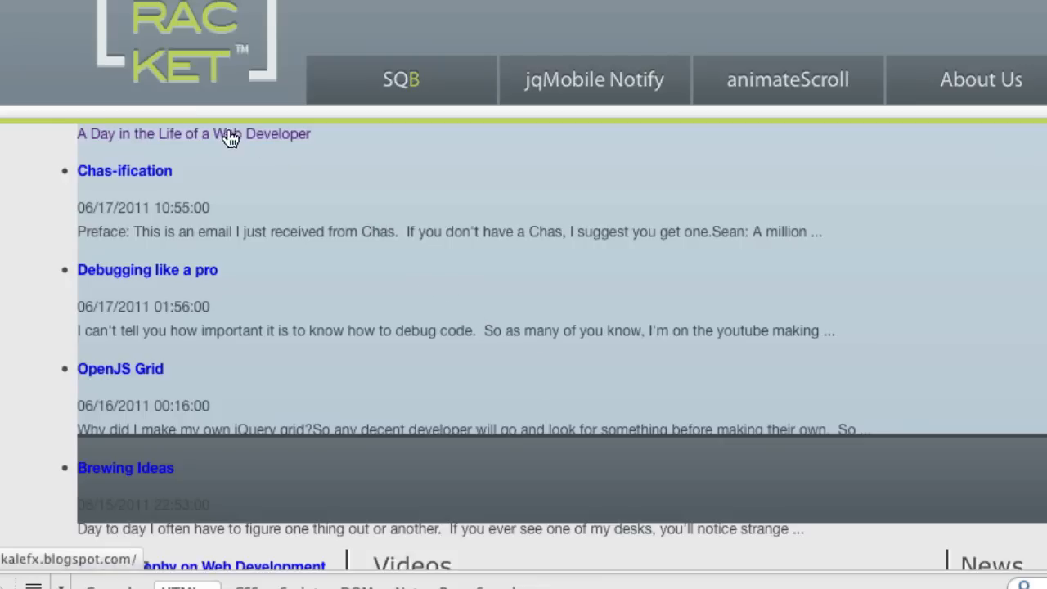
scroll("down", 3)
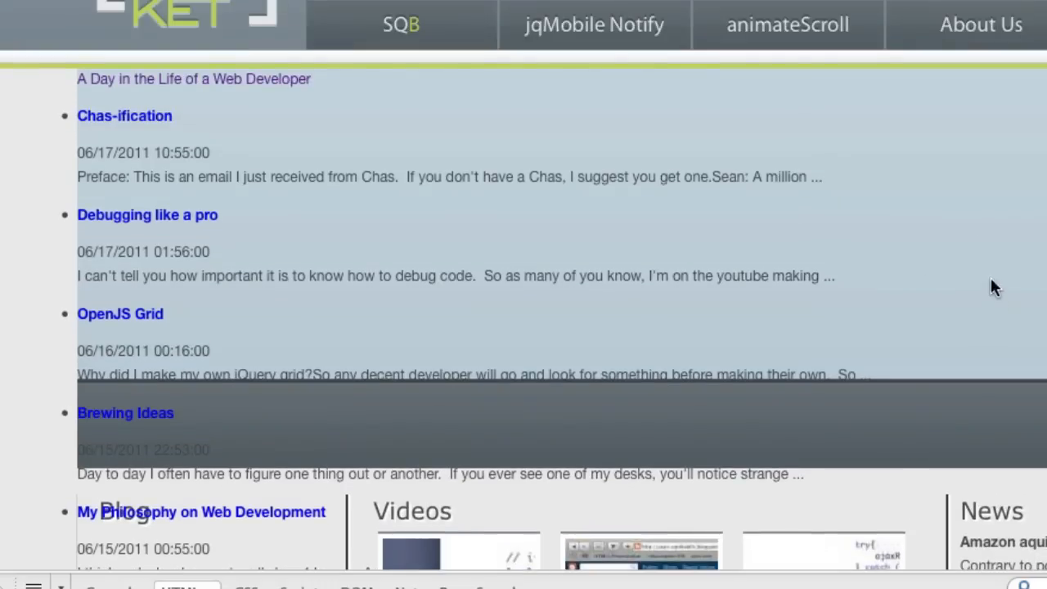
mouse_move(394, 296)
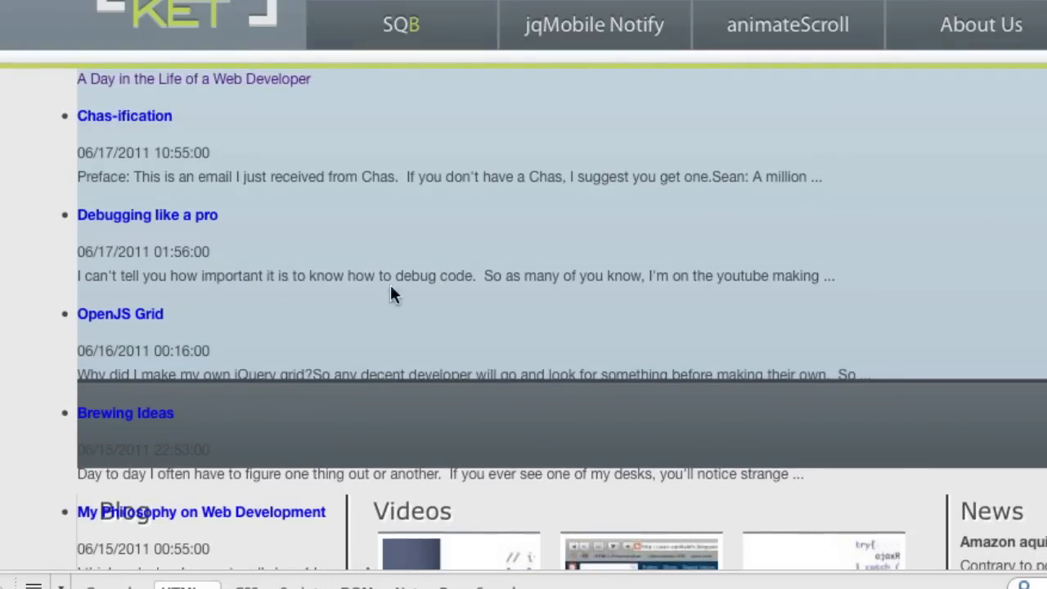
mouse_move(123, 118)
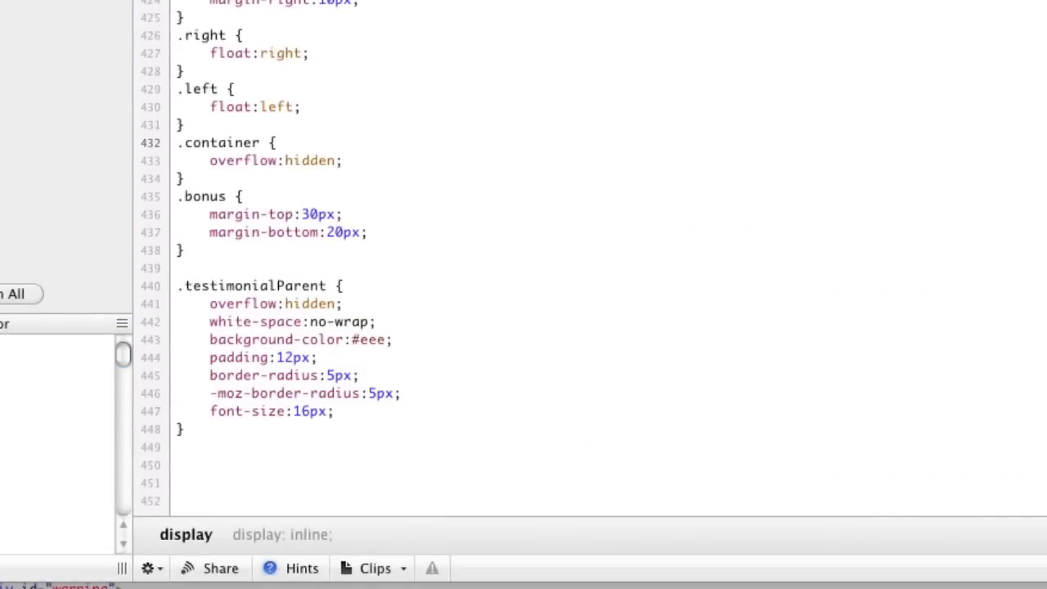
mouse_move(348, 441)
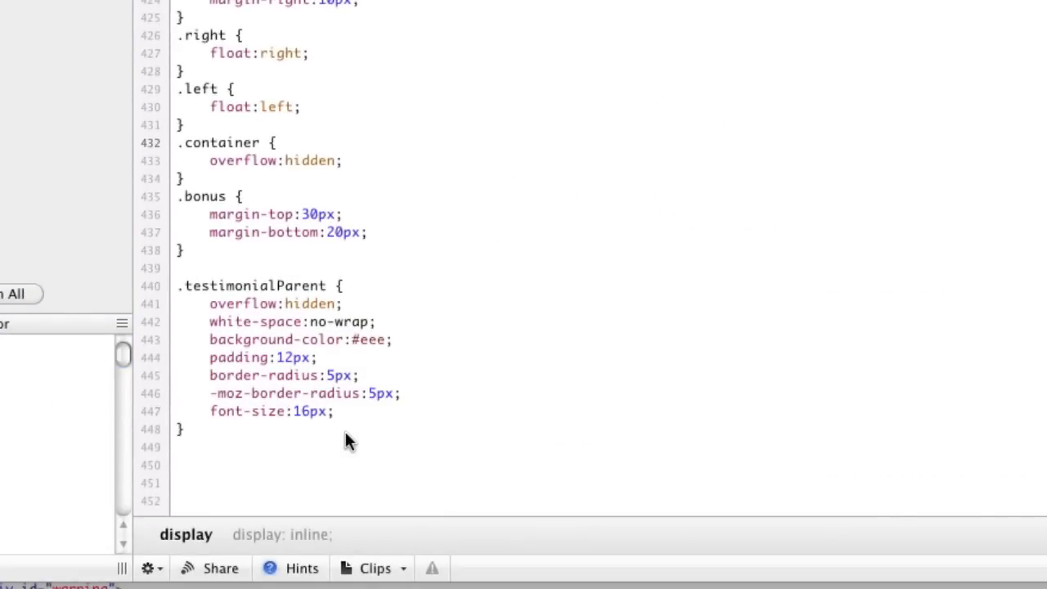
Scroll to the end of the CSS file, after .testimonialParent, for the #adSpace rules.
scroll("down", 3)
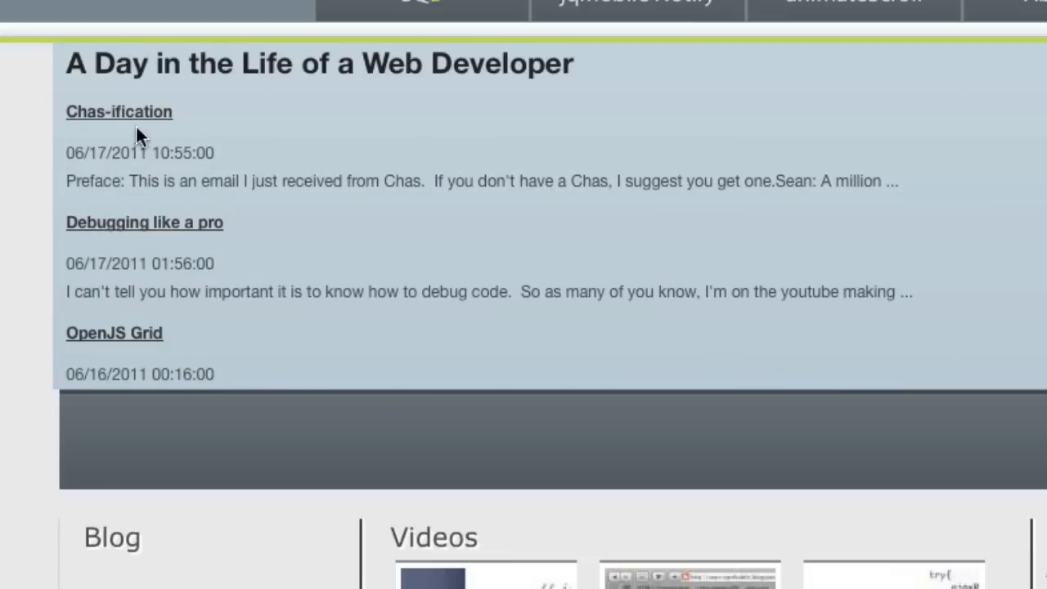
Scroll the refreshed homepage to review the restyled banner feed.
scroll("down", 3)
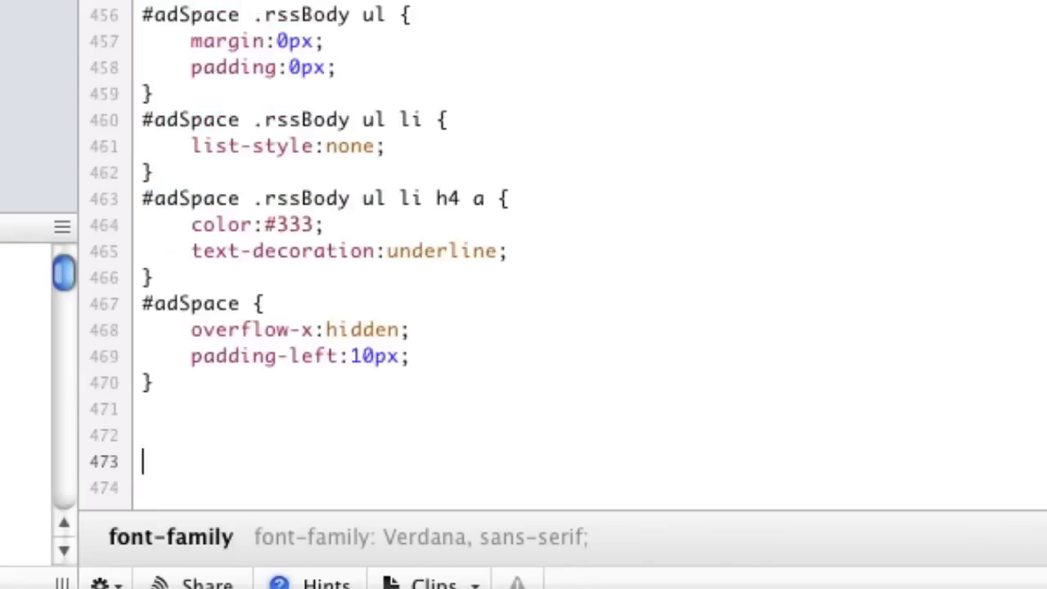
Type the selector #bl .rssHeader a{ below the #adSpace rules.
type("#bl .rssHeader a{")
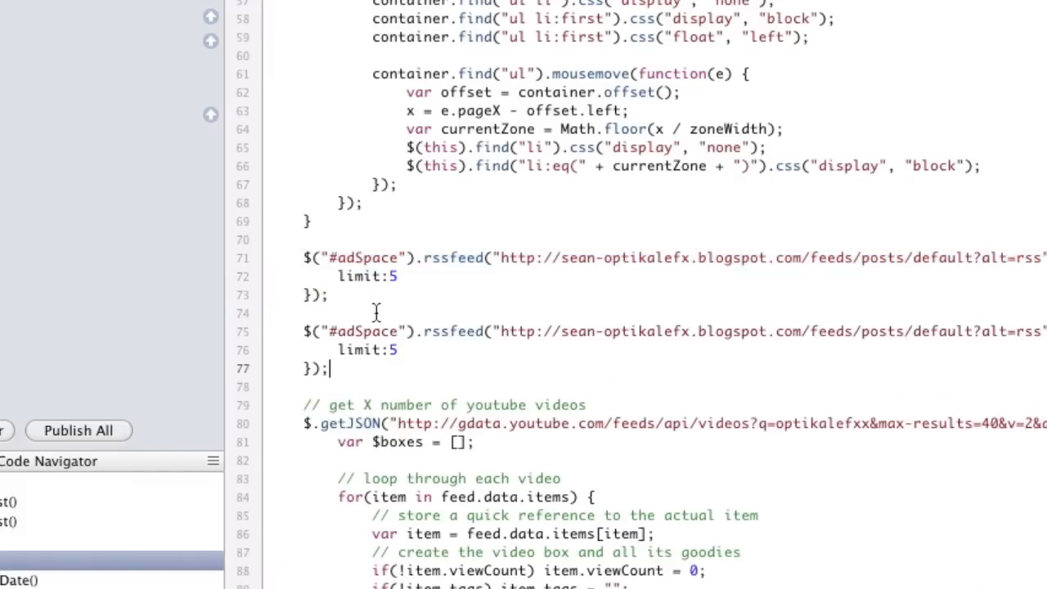
Point the duplicated rssfeed call at #blogSide and set its limit to 4.
type("blogS")
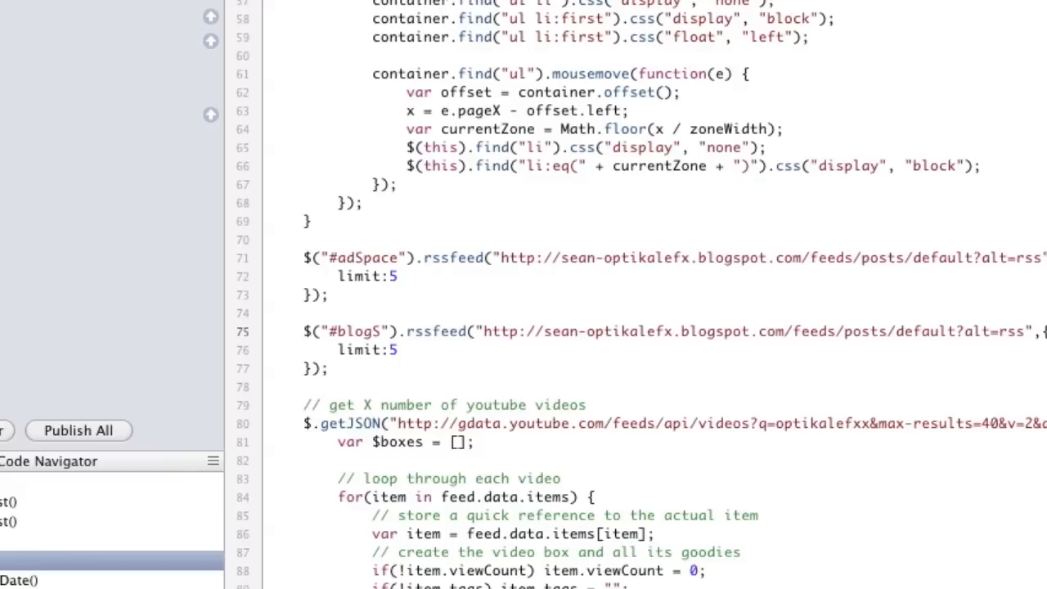
type("is")
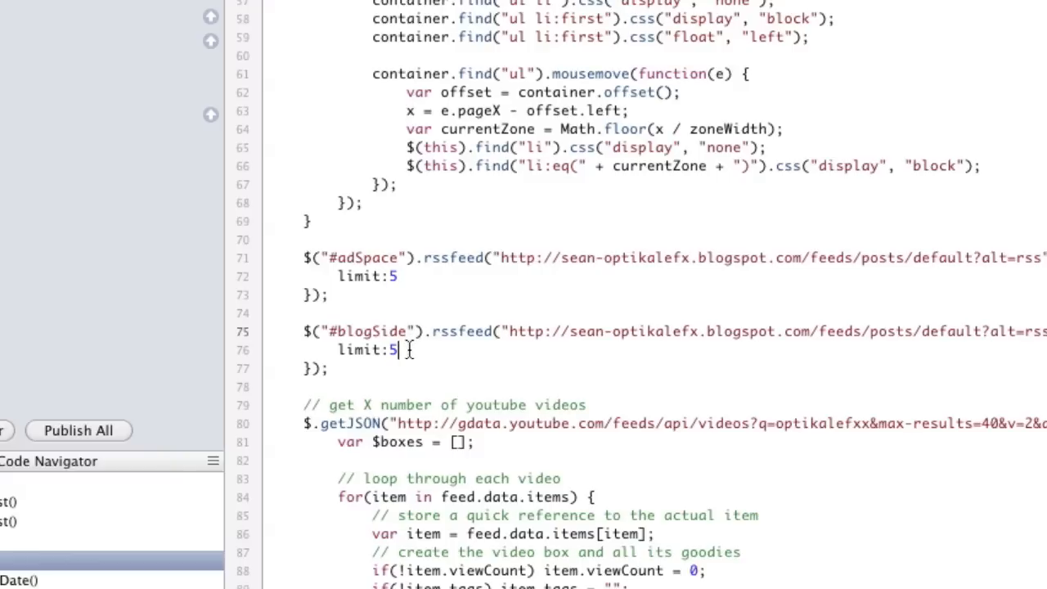
type("4")
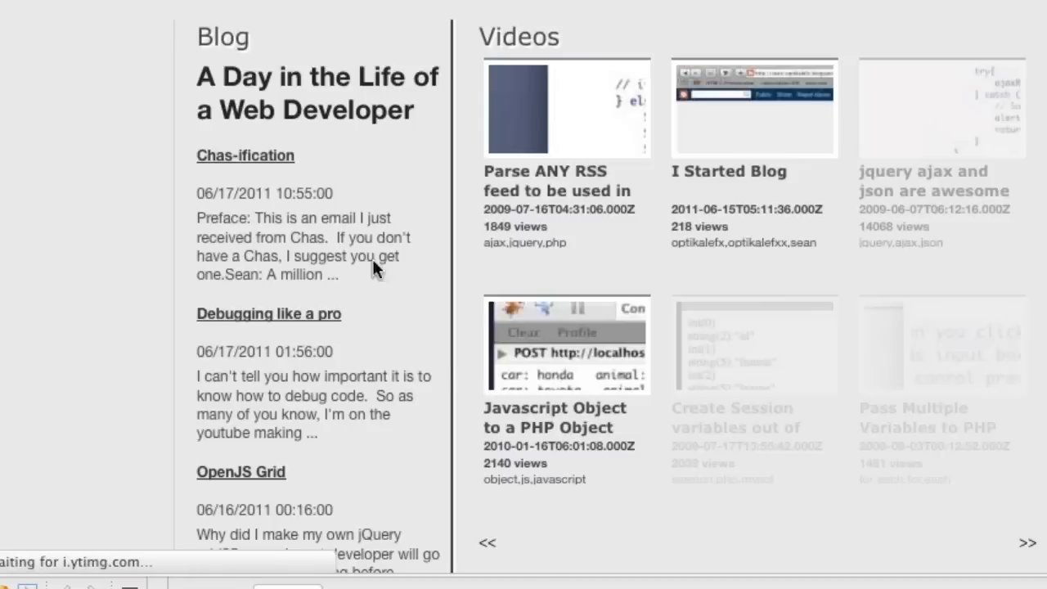
Scroll the Firefox homepage down to the Blog column's feed.
scroll("down", 3)
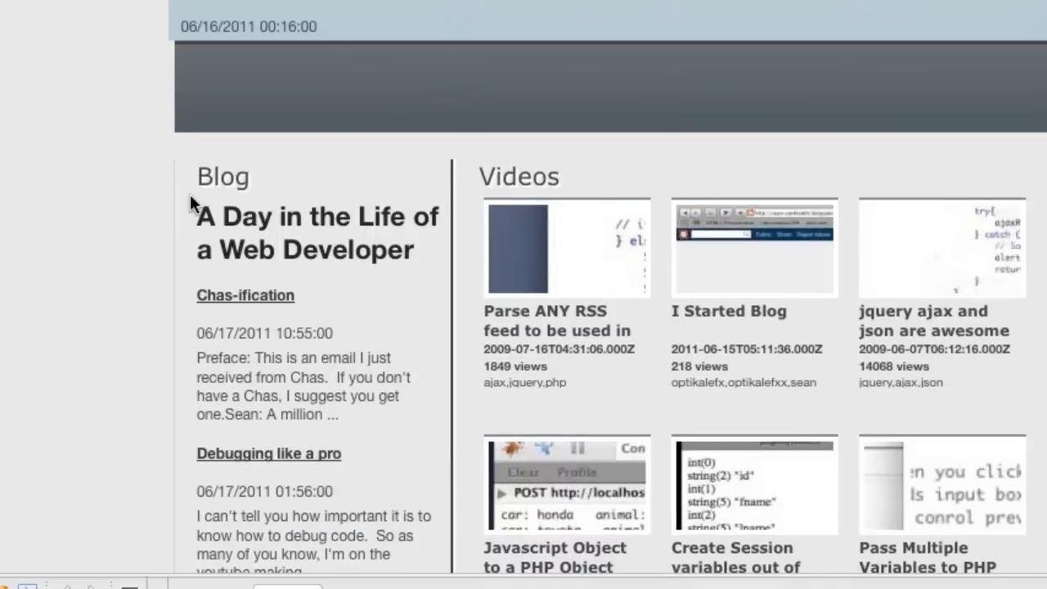
mouse_move(293, 237)
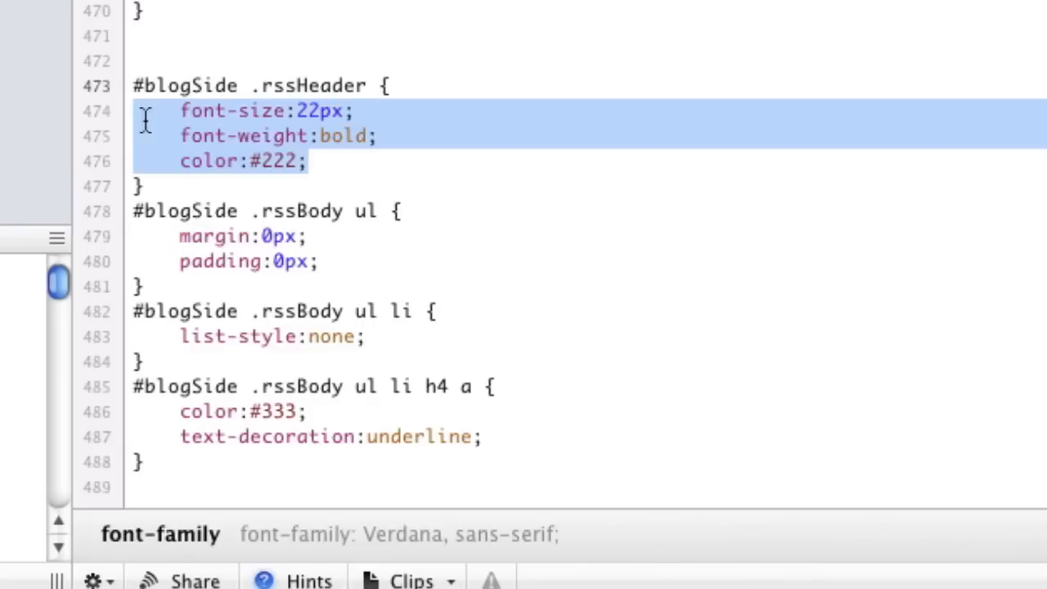
Set the #blogSide feed header to display:none and post-title h4 margin-bottom to 3px.
type("display")
type("#blogSide .rssBody ul li h4 {")
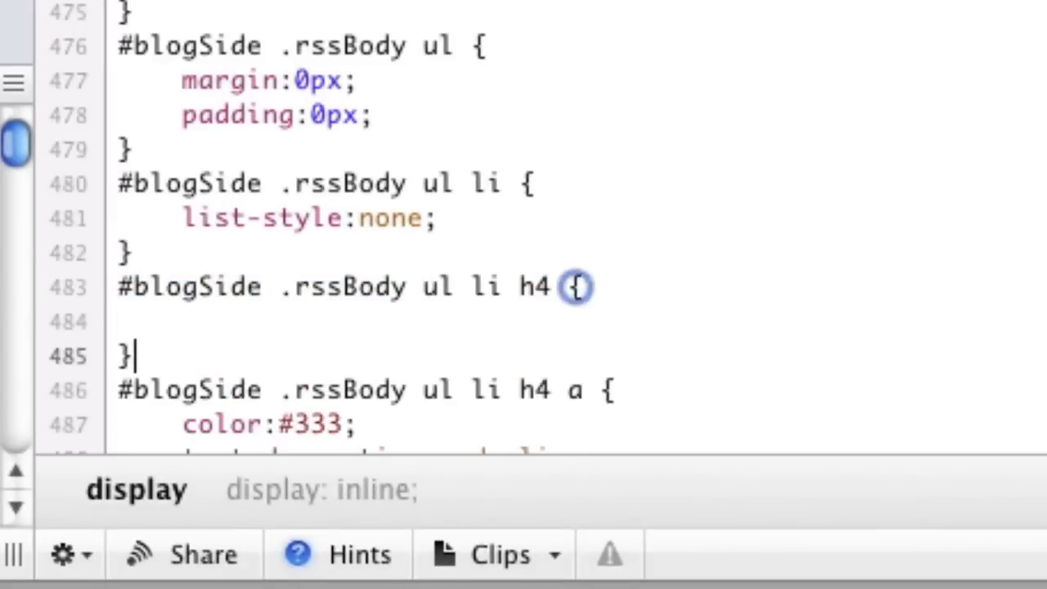
type("mari")
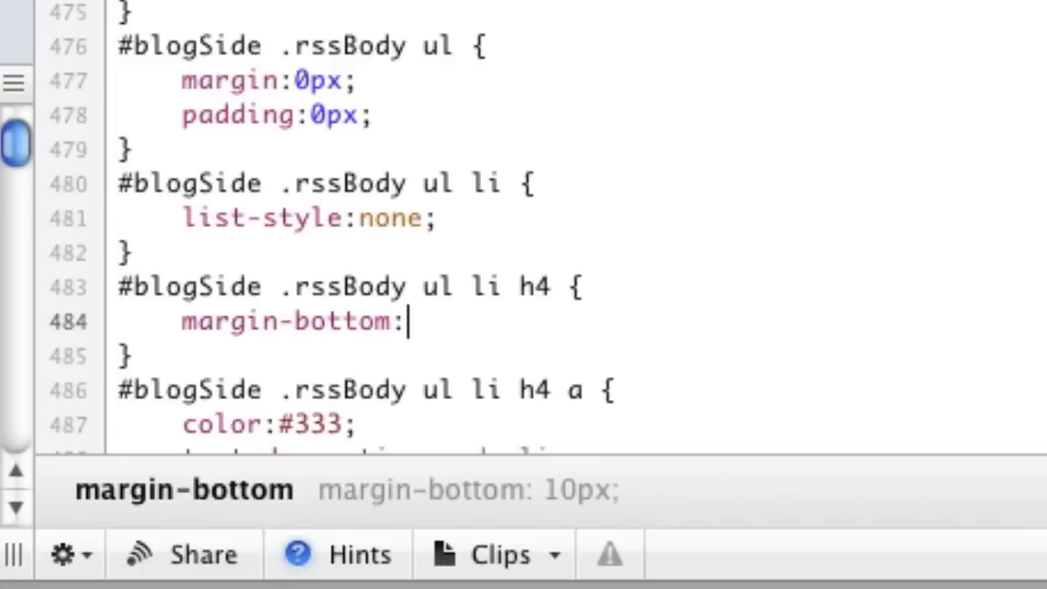
type("3px;")
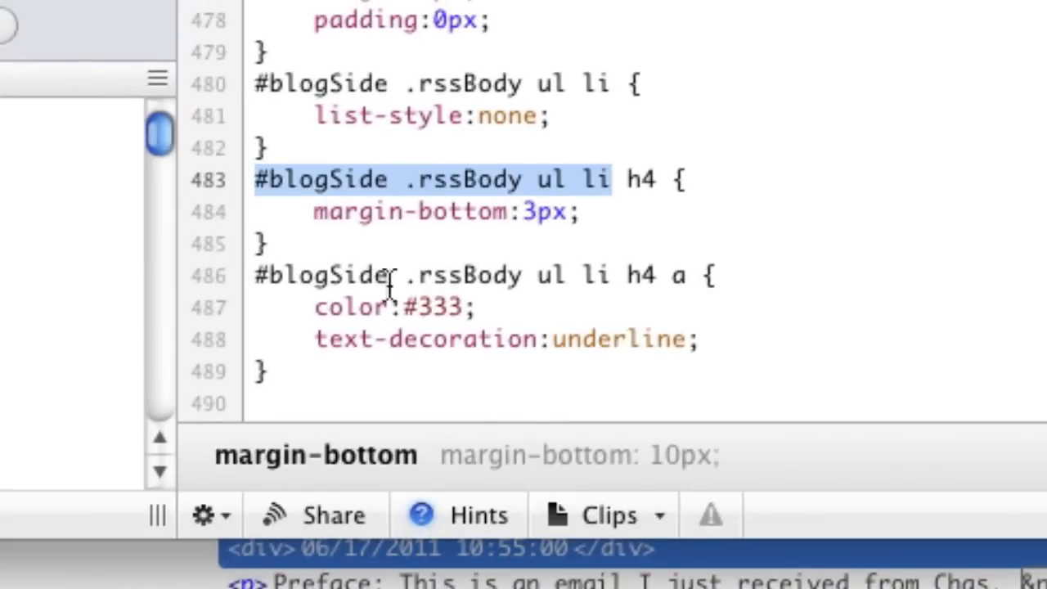
Add a #blogSide .rssBody ul li div rule with font-size 9px and bold weight.
type("div")
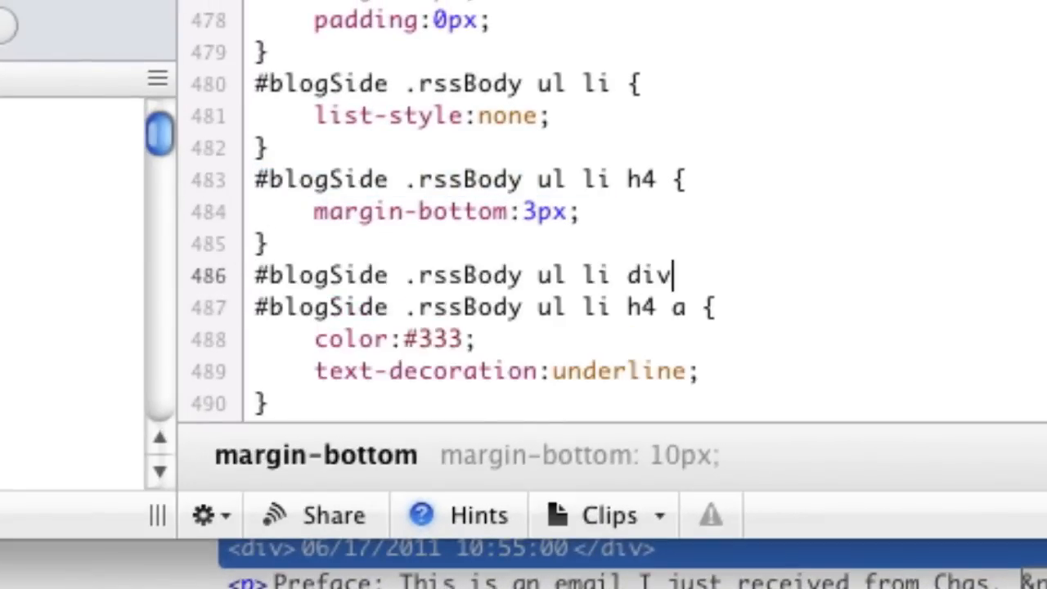
type("{")
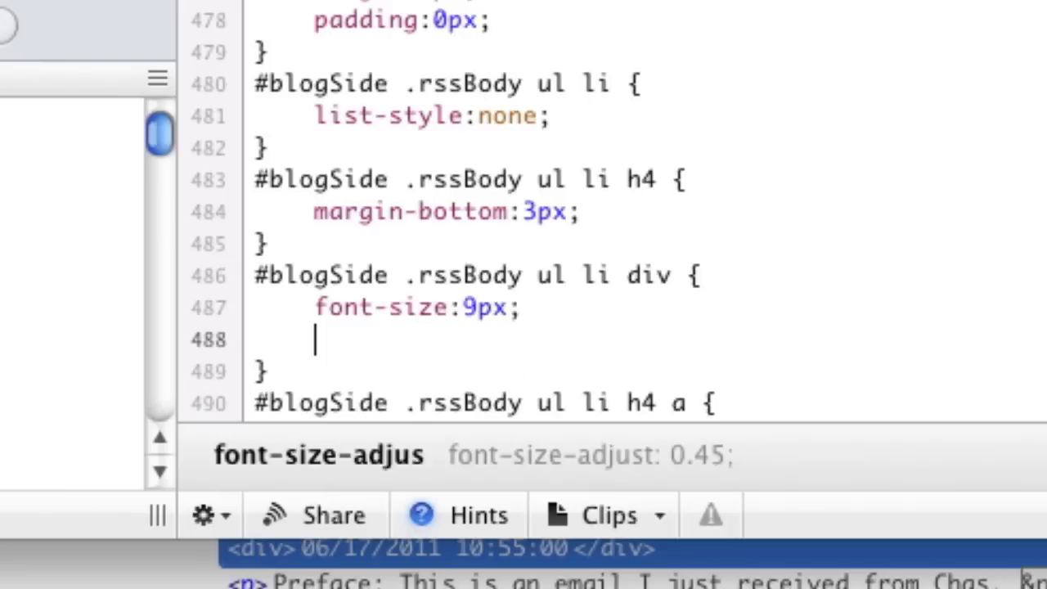
type("font-weigh")
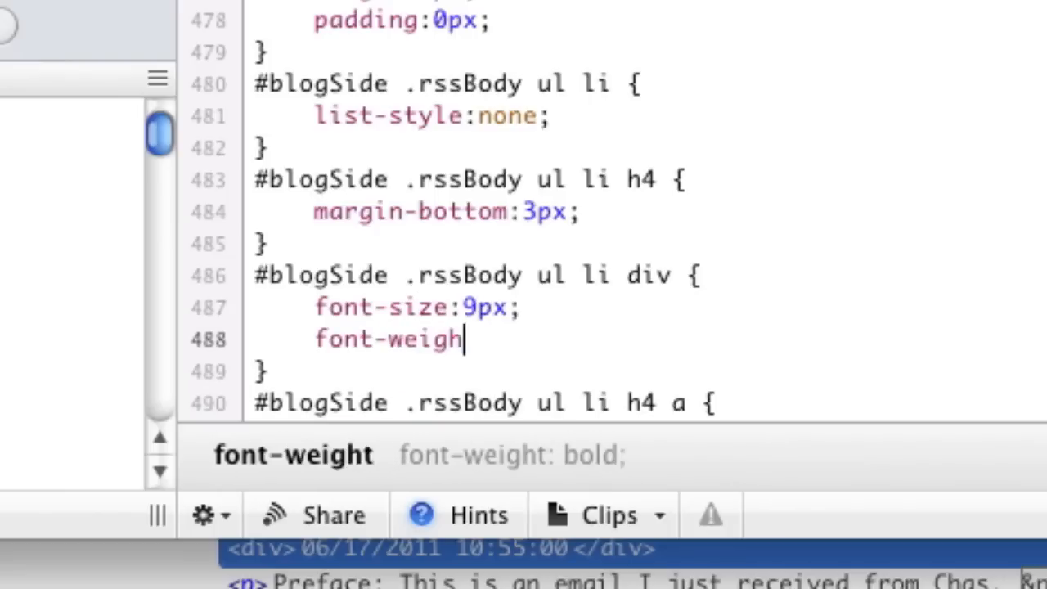
type("t:bold;")
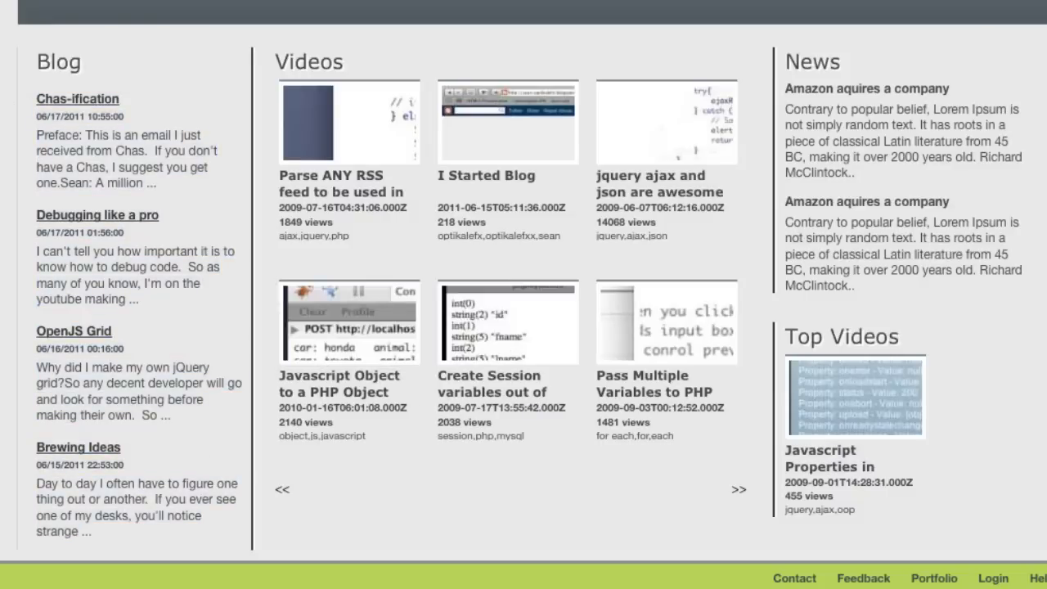
mouse_move(78, 99)
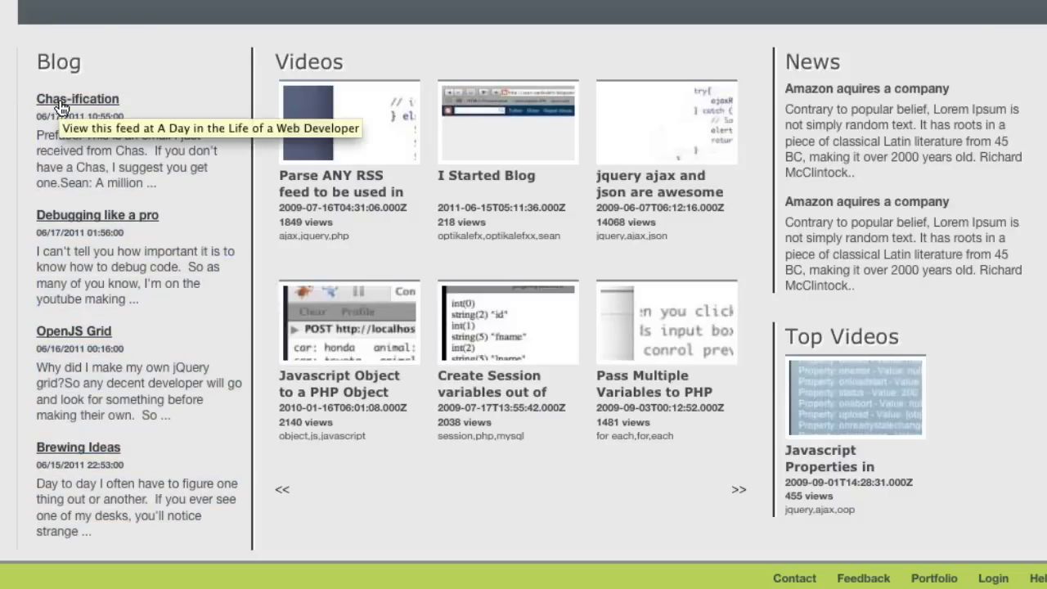
mouse_move(297, 173)
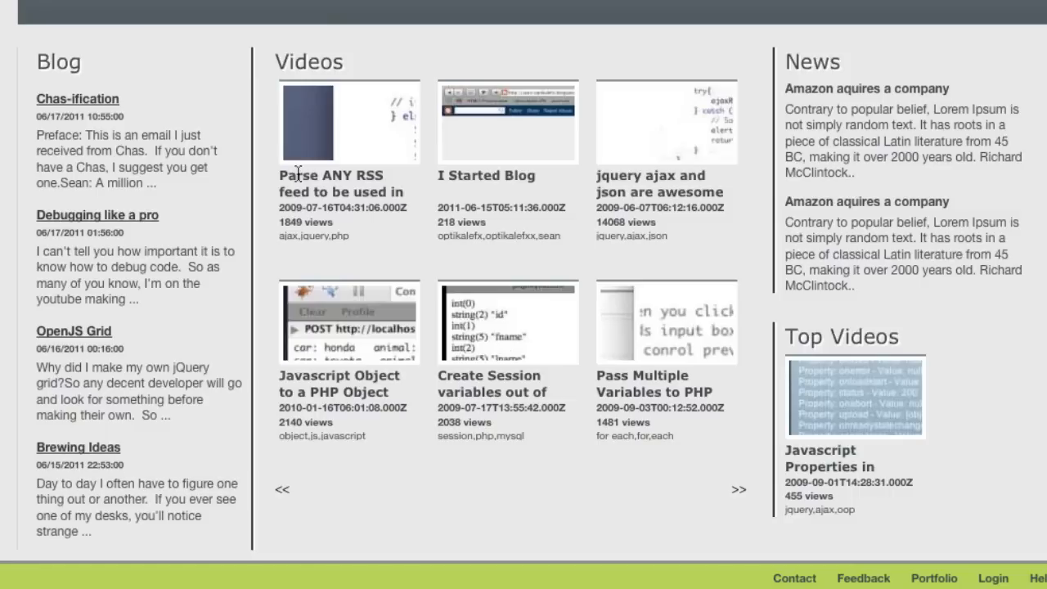
mouse_move(547, 74)
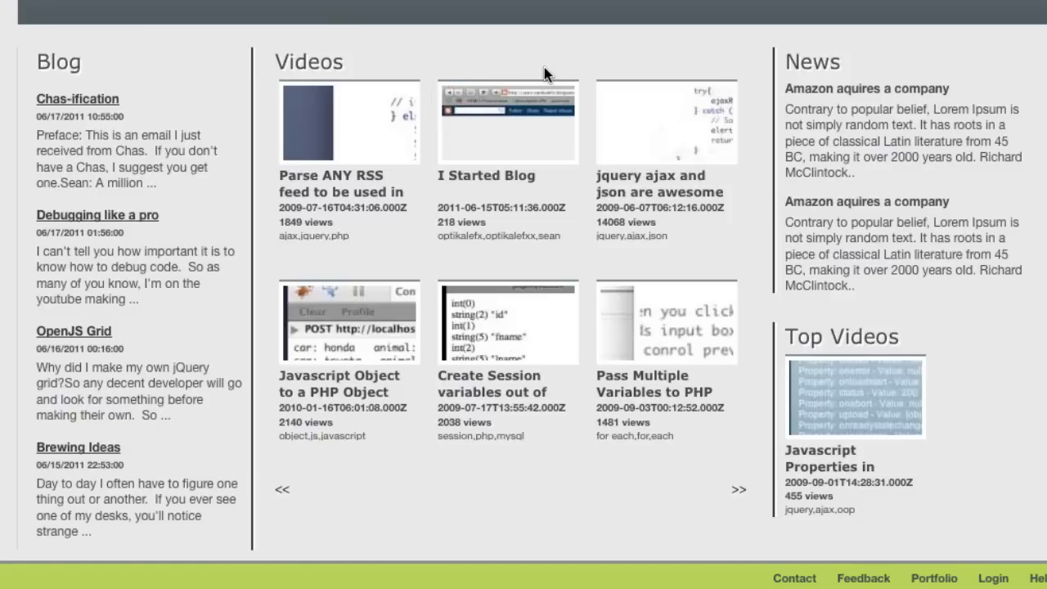